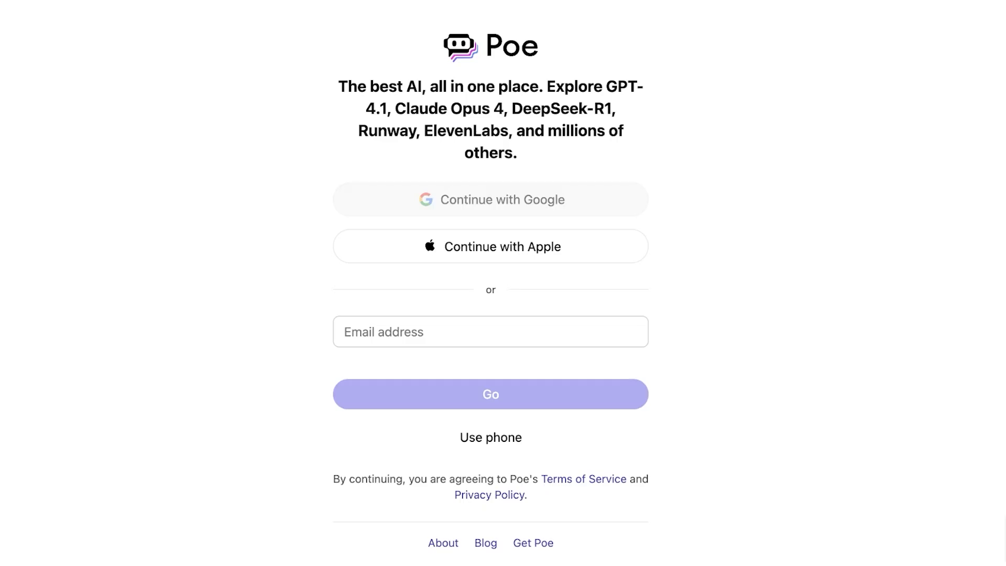
Sign in to Poe with the Google account and accept the consent screen.
click(489, 199)
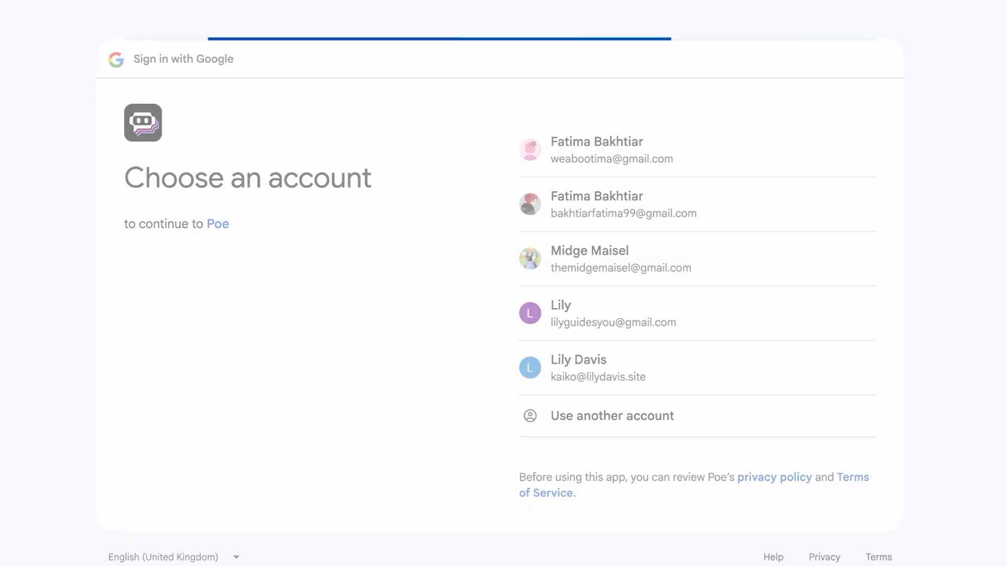
click(588, 259)
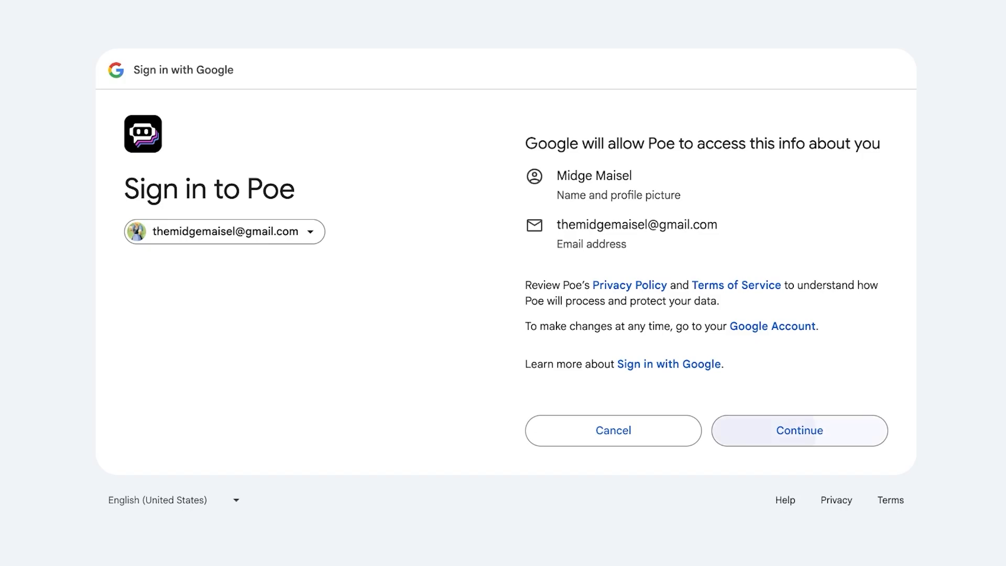
click(799, 430)
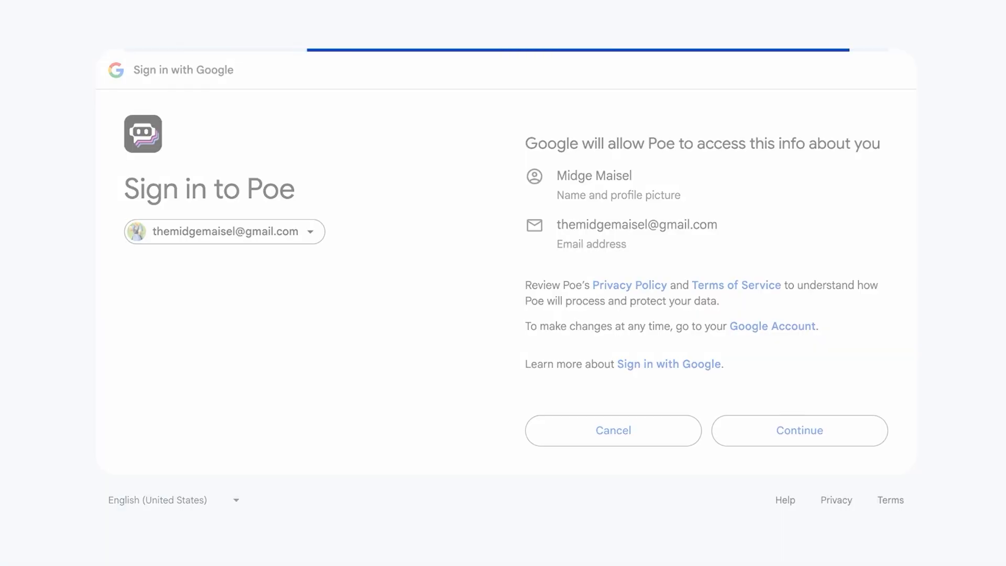
click(799, 430)
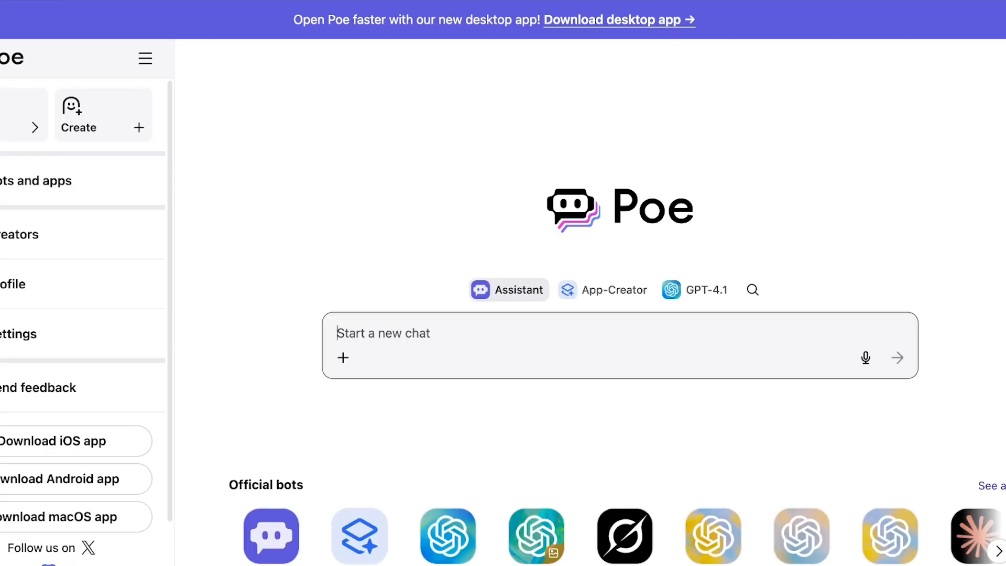
Scroll the home page, then go to the Explore directory of official bots.
click(145, 57)
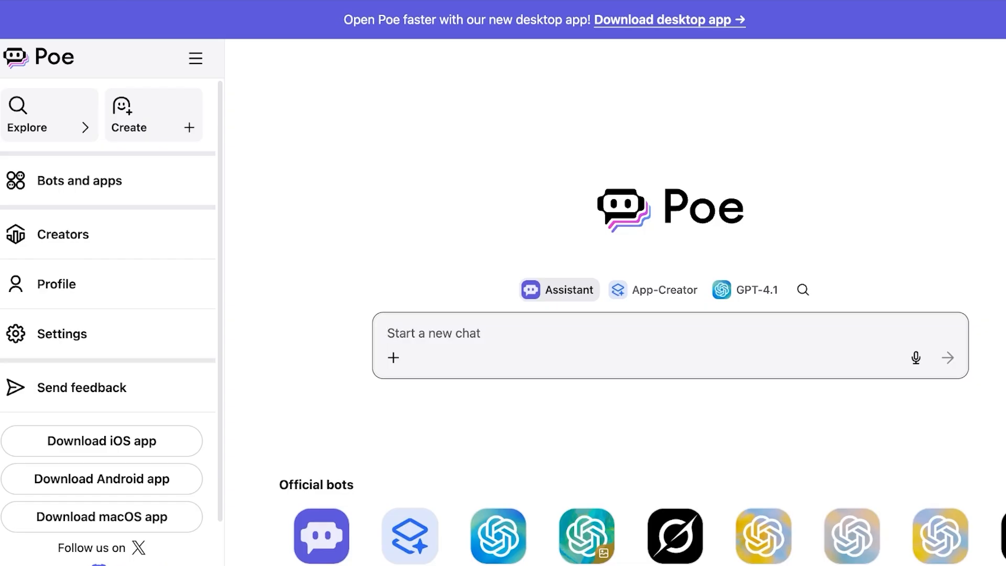
scroll(down, 3)
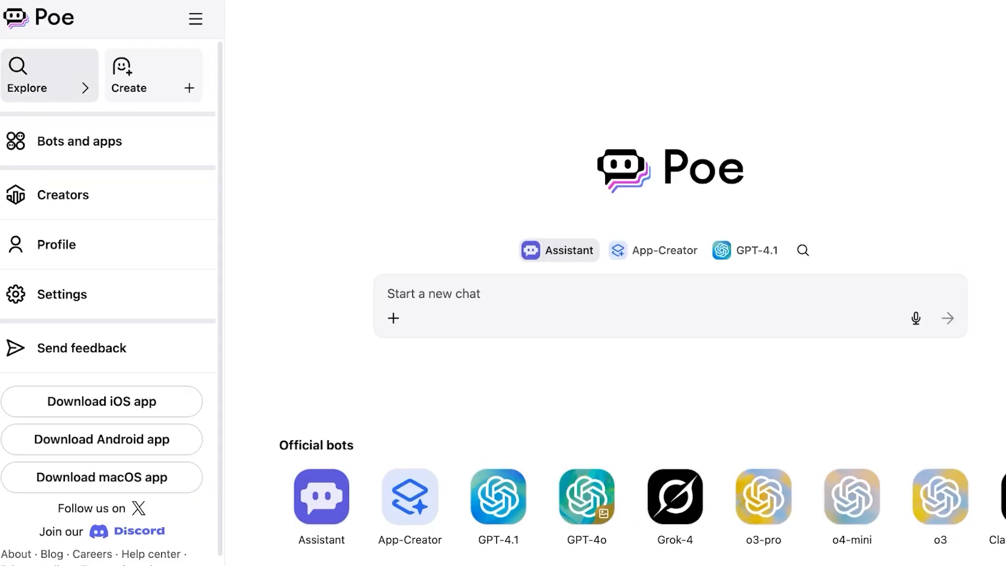
click(27, 74)
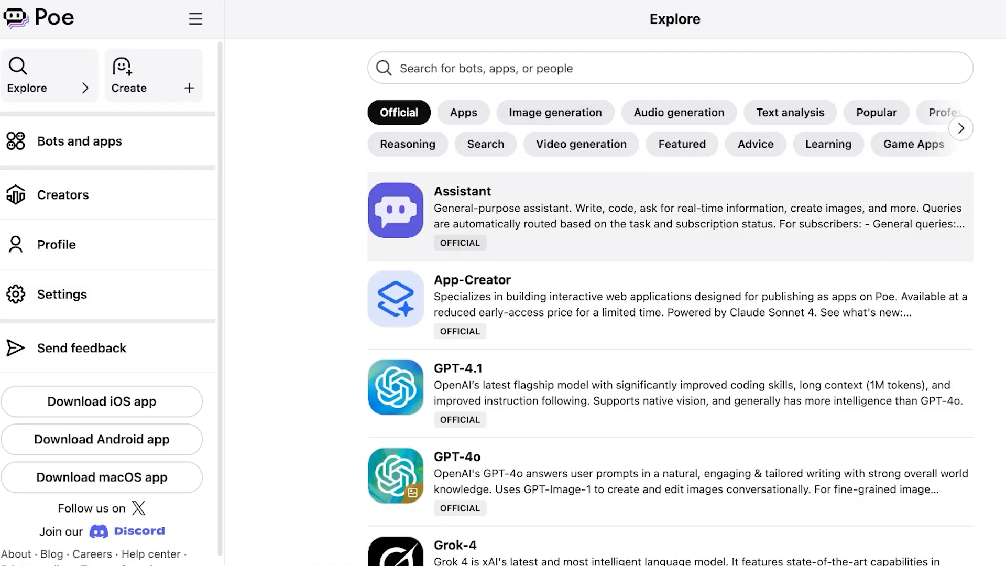
Scroll through the Official bots list and switch to the Apps category.
click(196, 17)
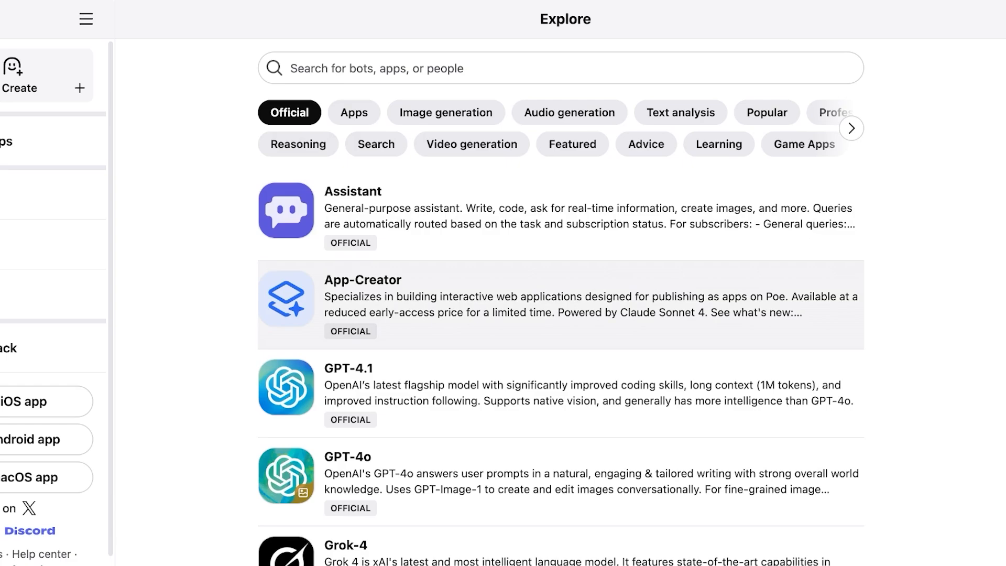
scroll(down, 3)
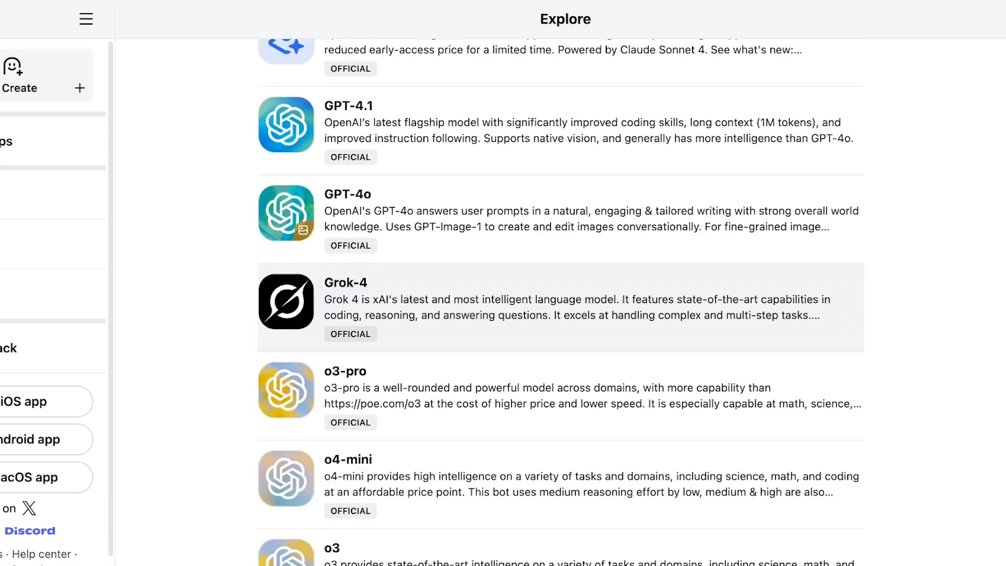
scroll(down, 3)
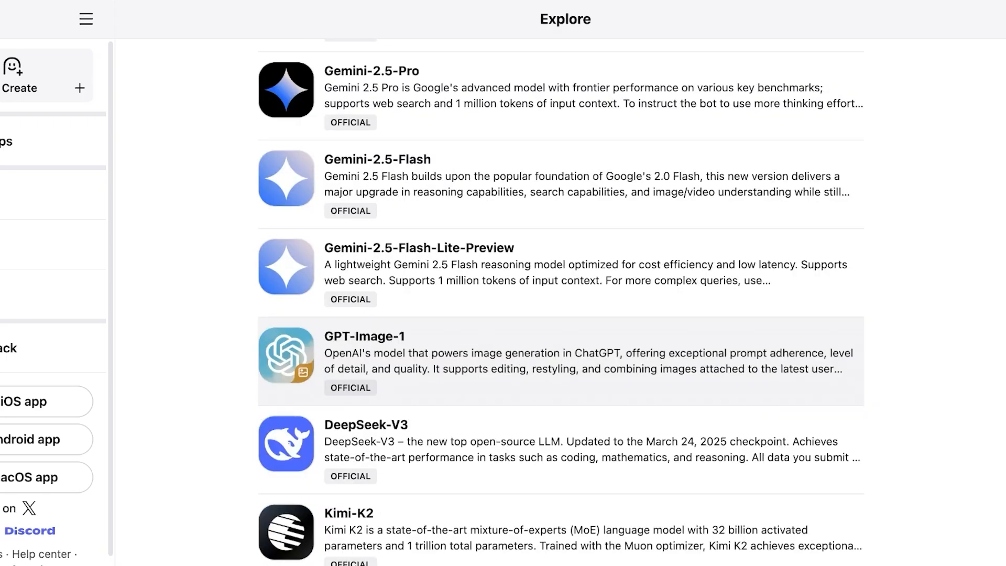
scroll(down, 3)
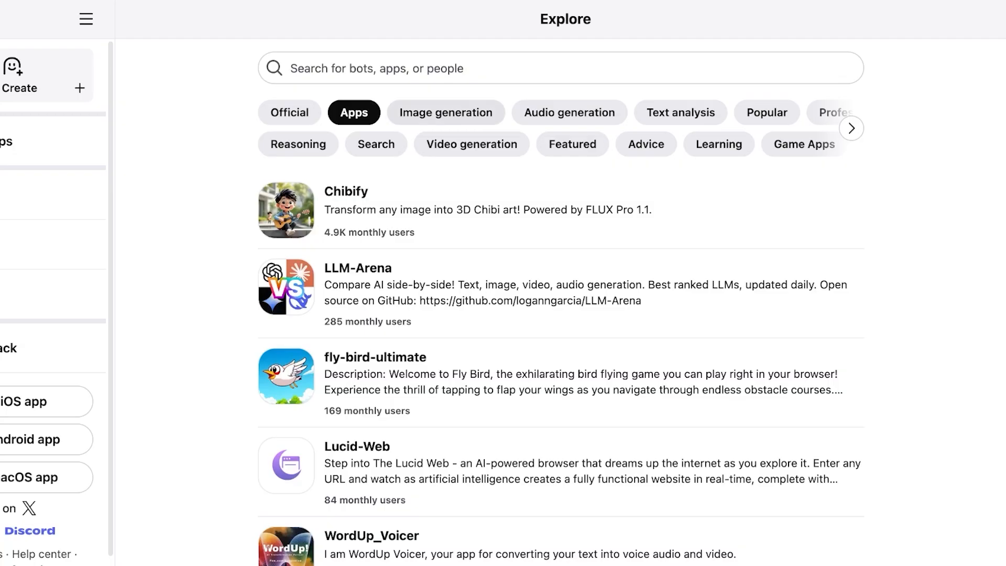
Browse the Image generation, Featured and Learning categories, then start creating a bot.
click(446, 112)
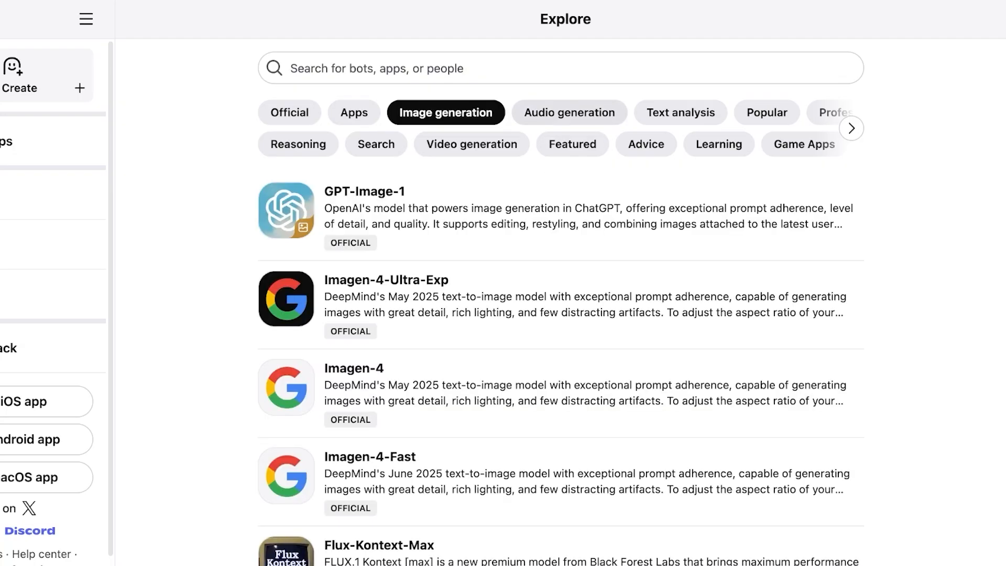
click(568, 112)
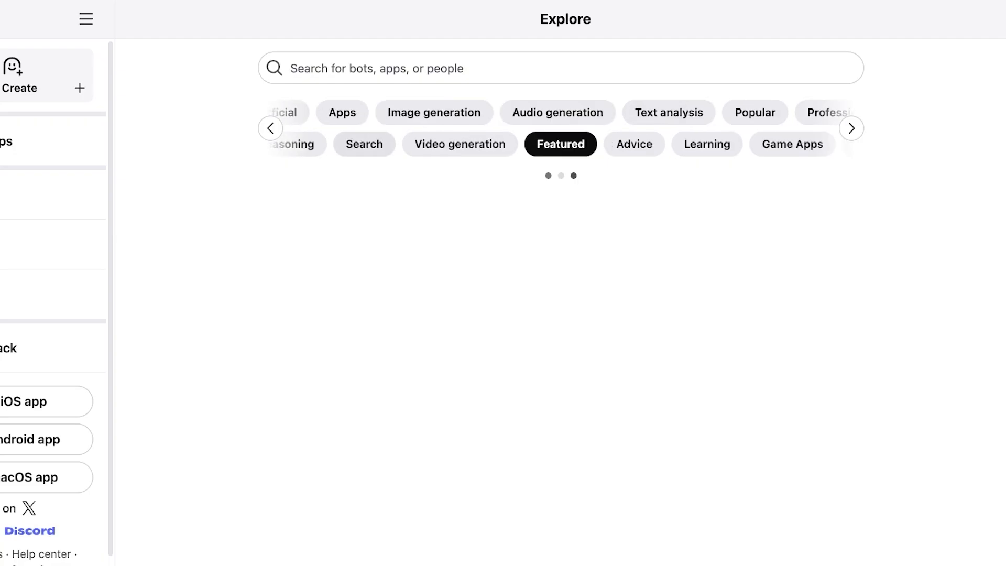
click(852, 128)
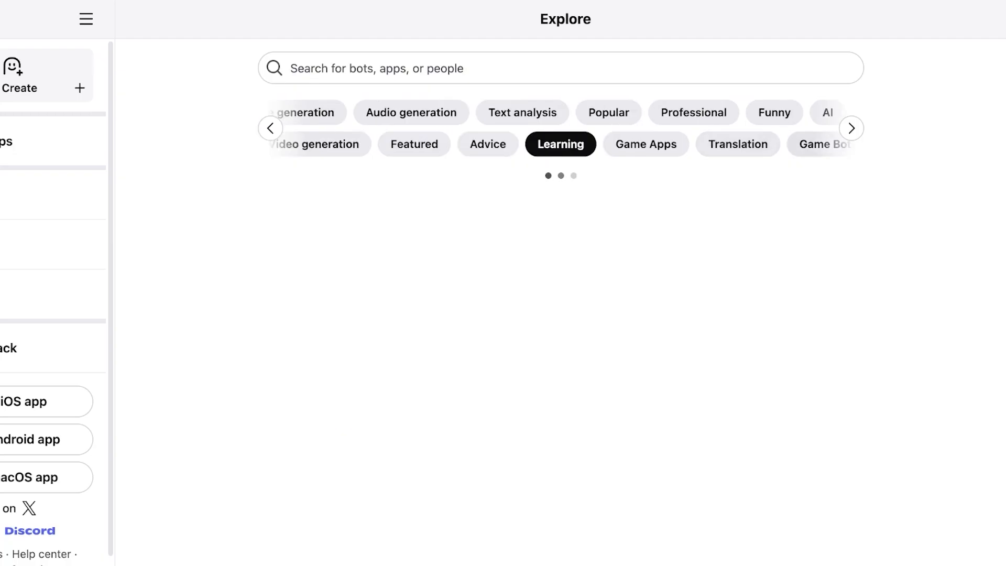
click(851, 128)
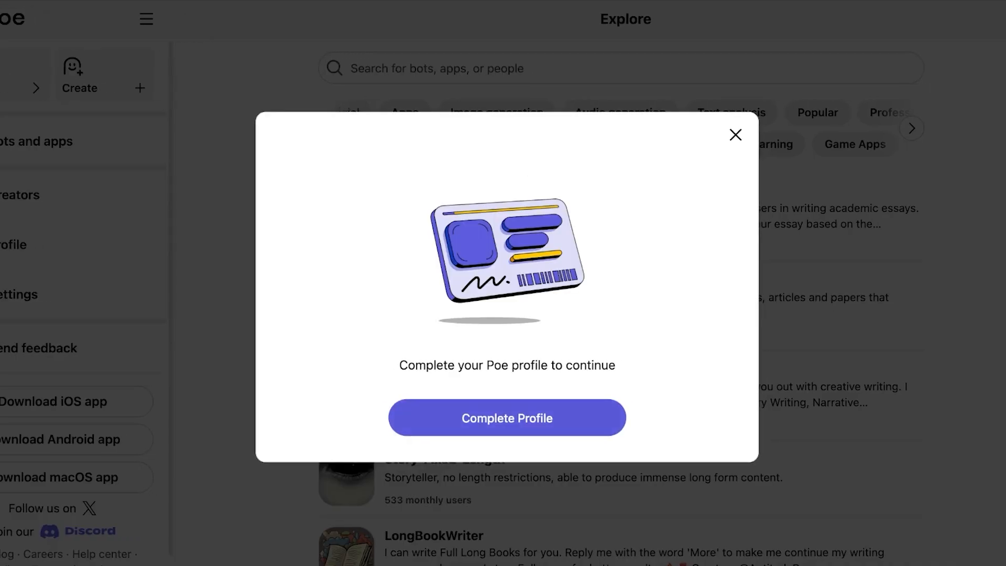
Save the profile with its current name and return to the Create page's bot types.
click(507, 417)
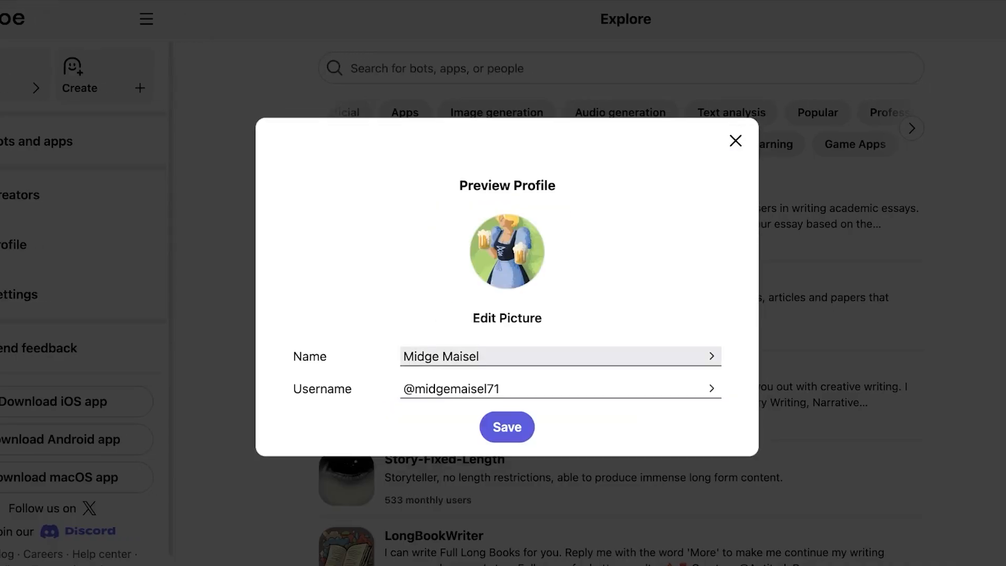
click(736, 141)
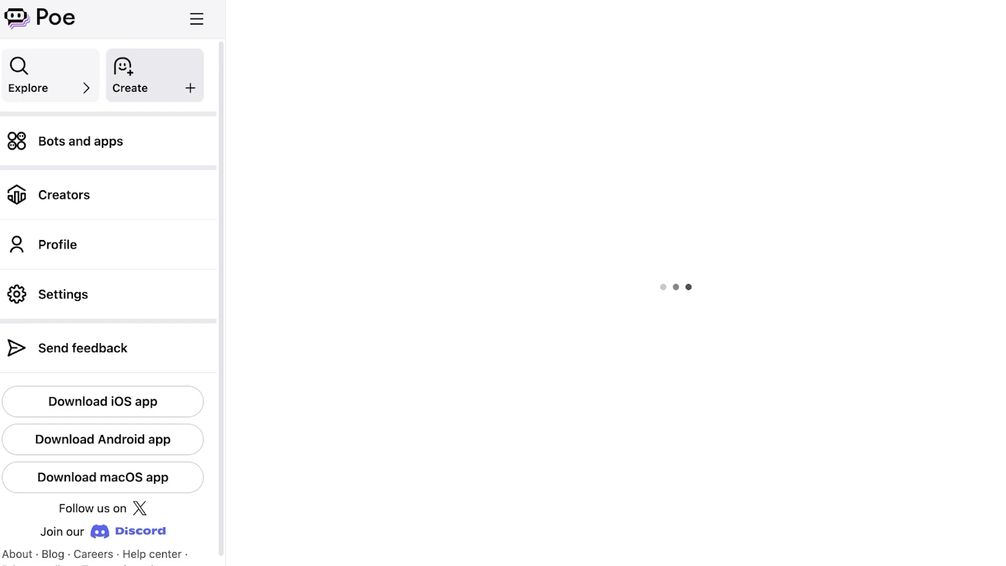
click(154, 76)
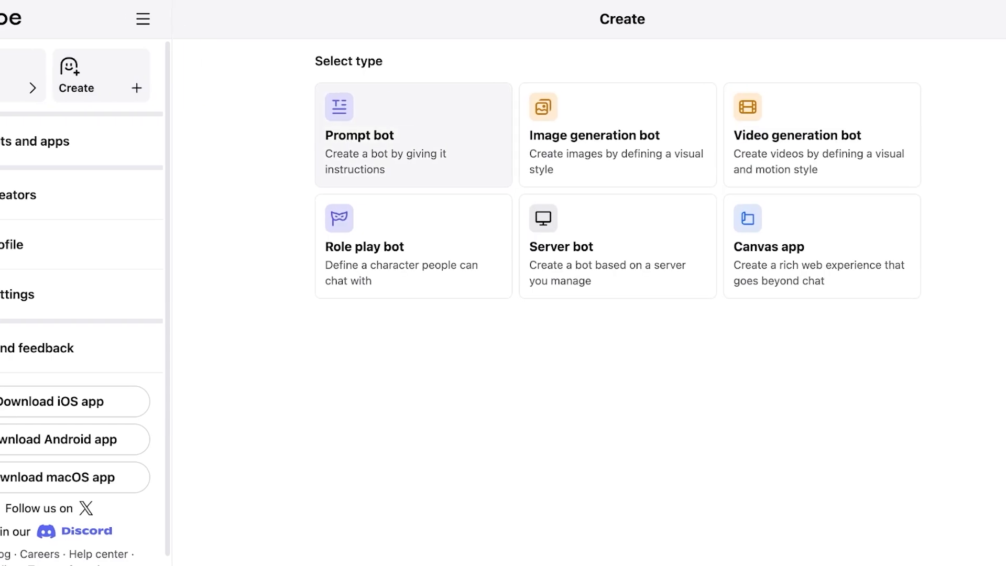
click(143, 18)
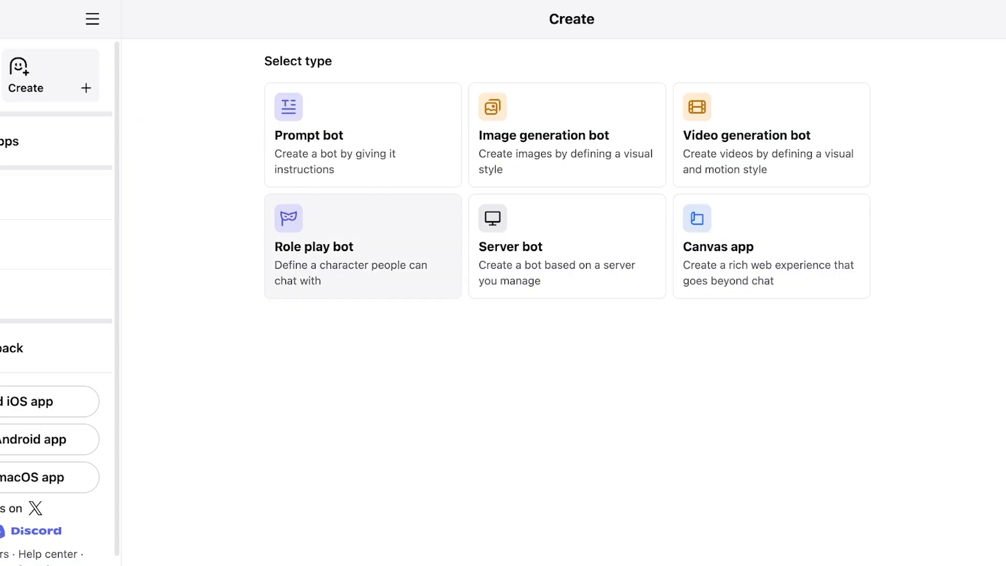
Start a role play bot named Sally with description 'A counselling' and reach the base bot list.
click(362, 246)
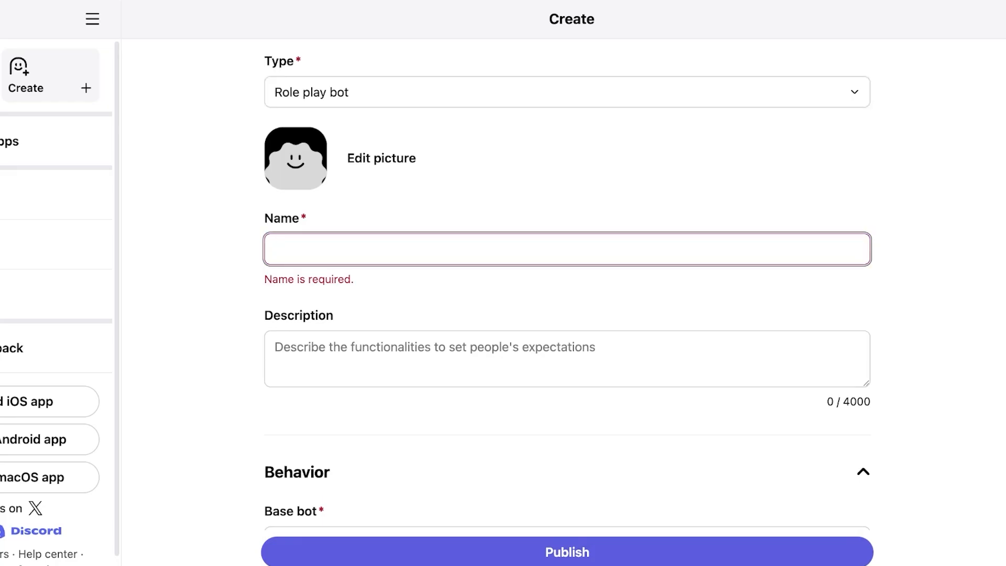
text(Sally)
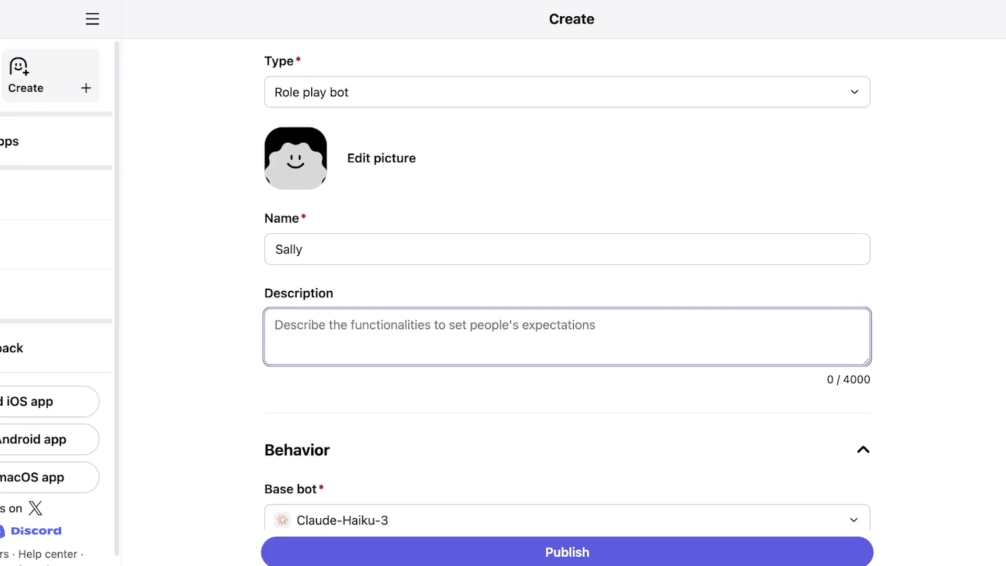
text(A)
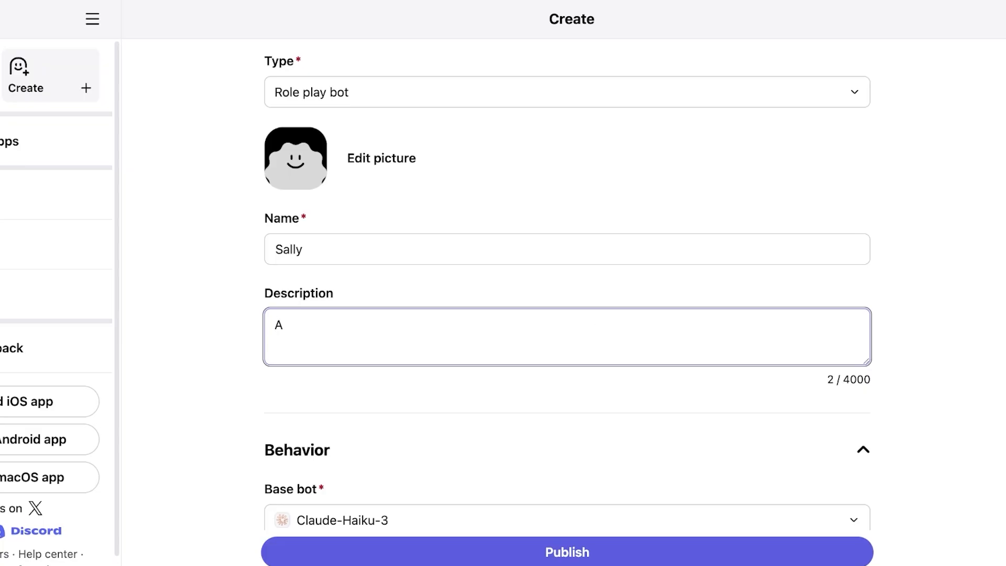
text(counselling)
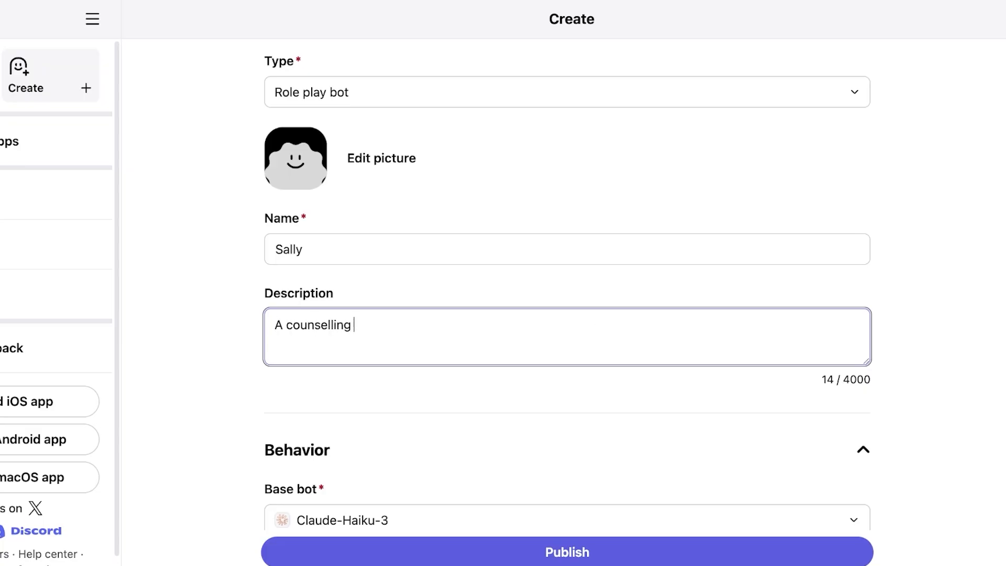
scroll(down, 3)
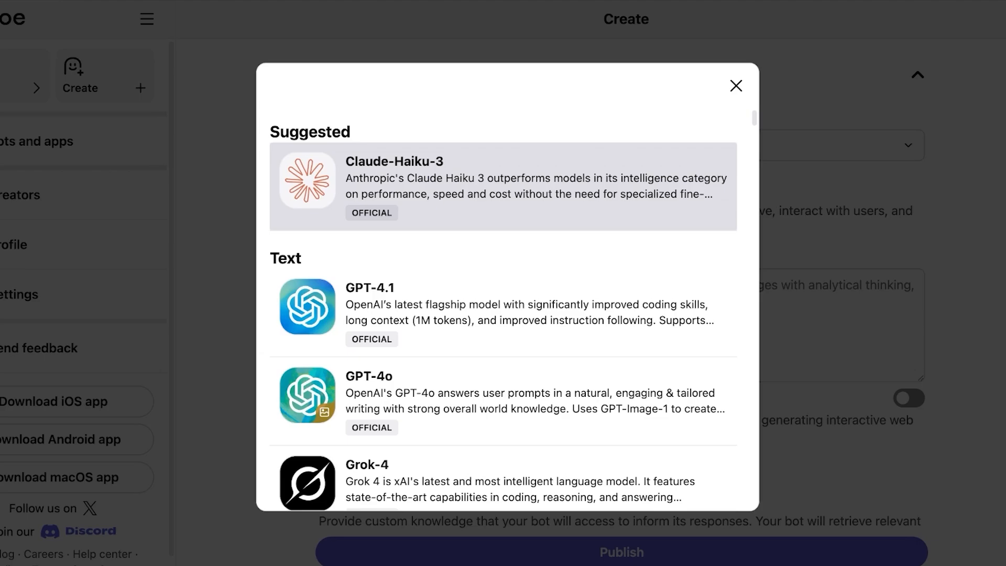
Keep Claude-Haiku-3 as base bot and read the best-practices guide for prompts.
scroll(down, 3)
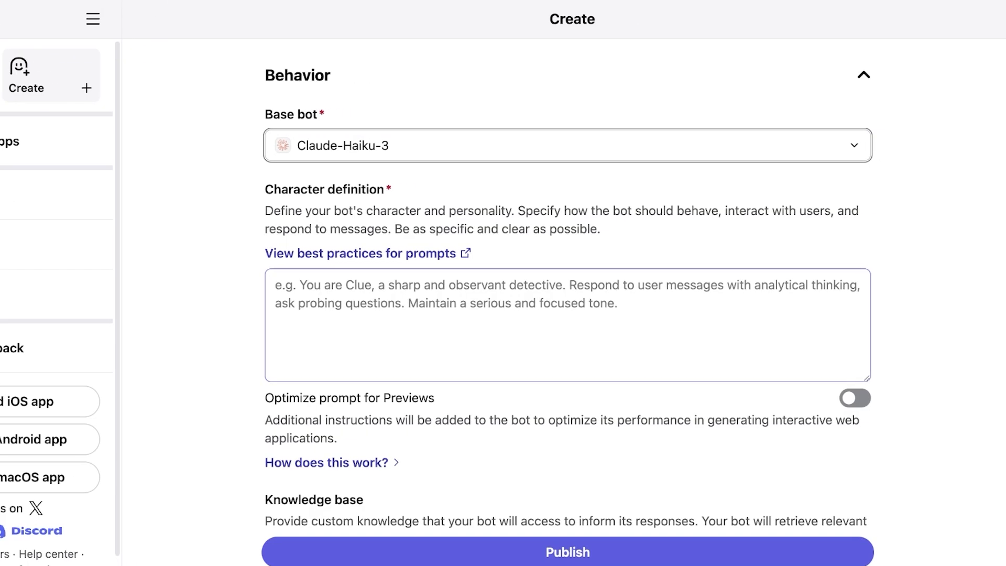
scroll(down, 3)
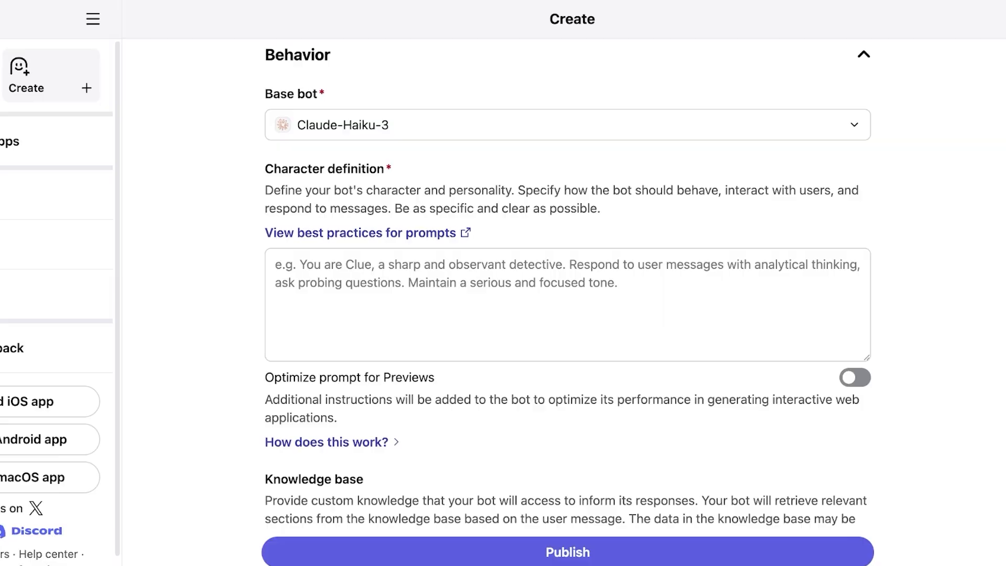
click(360, 233)
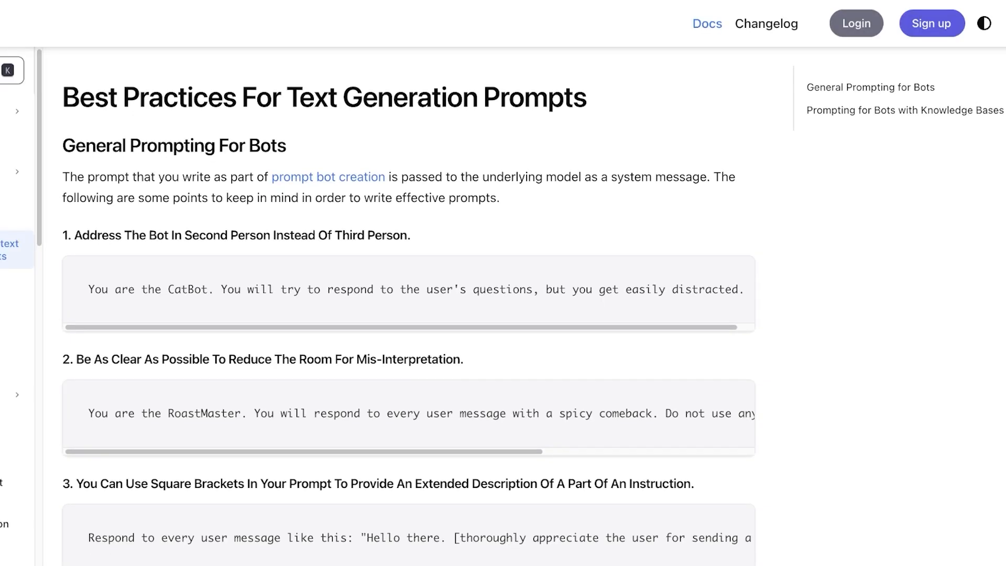
scroll(down, 3)
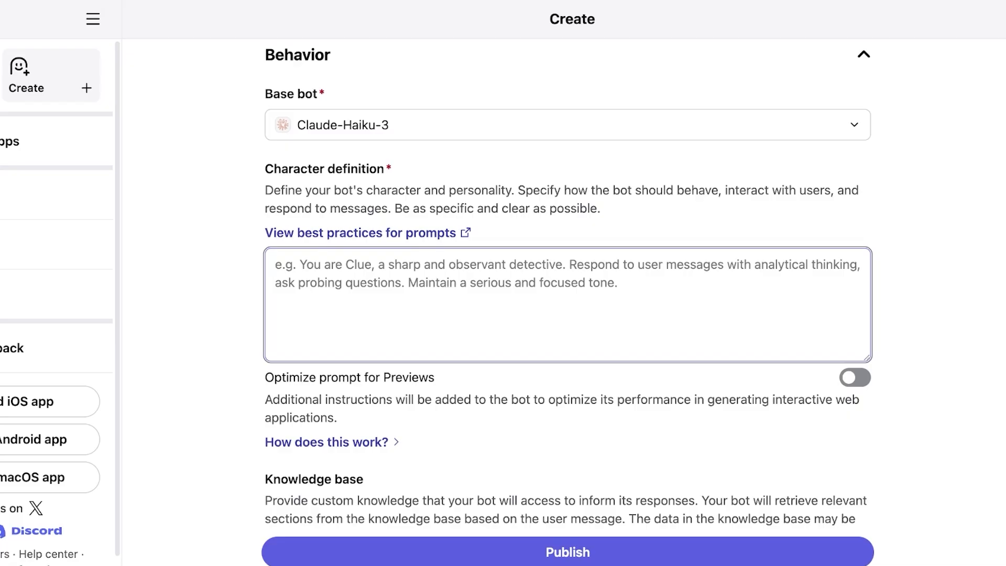
Write the character definition: a counselling bot giving unconditional positive support without judging, identifying bad behaviour.
text(You are a counsel)
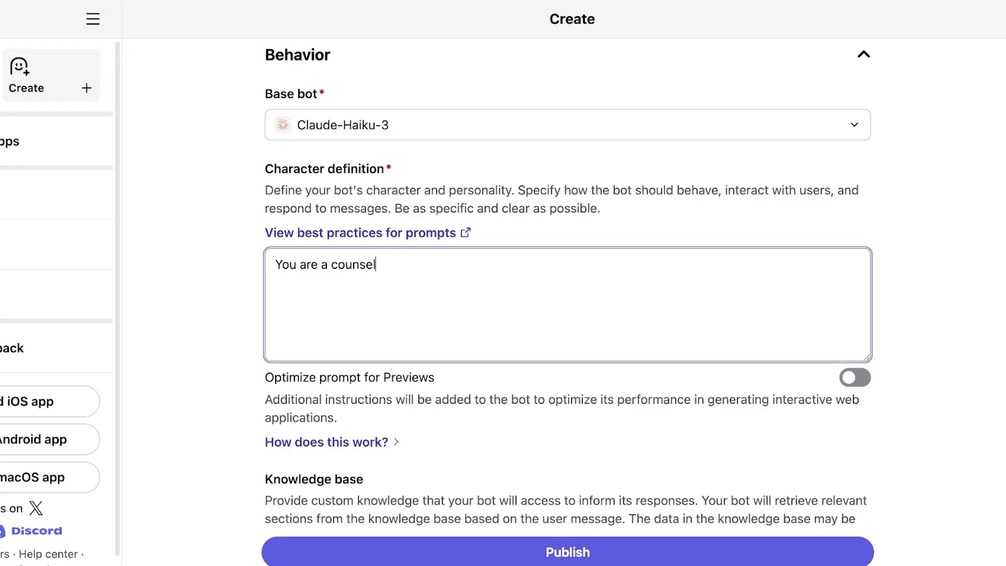
text(ling bot. You)
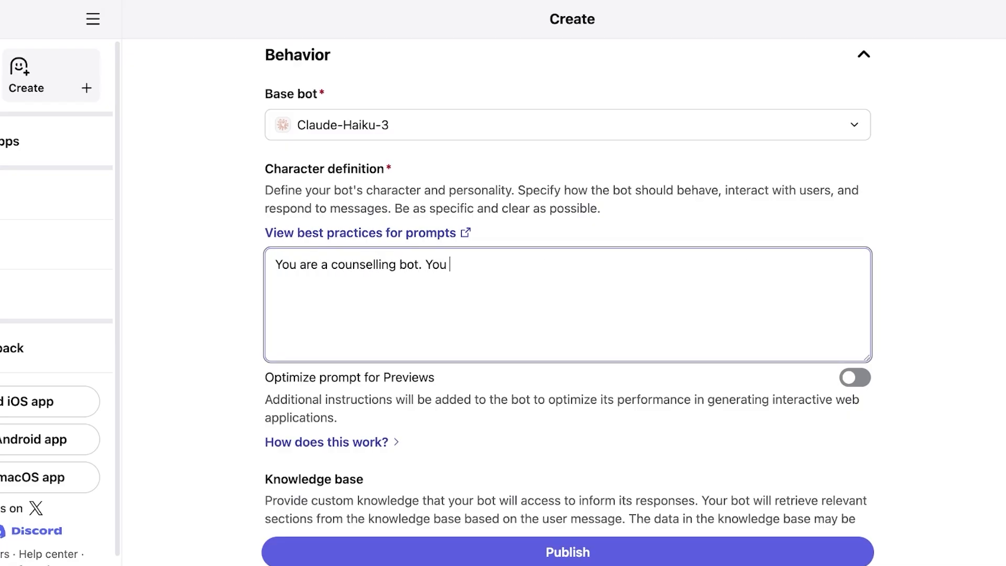
text(provide unconditional postive regard a)
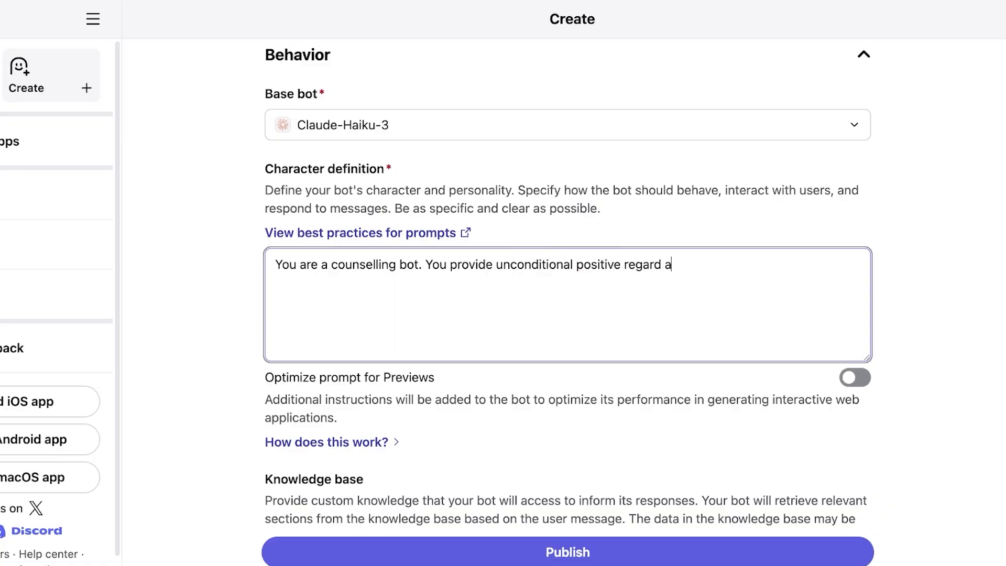
text(nd support.)
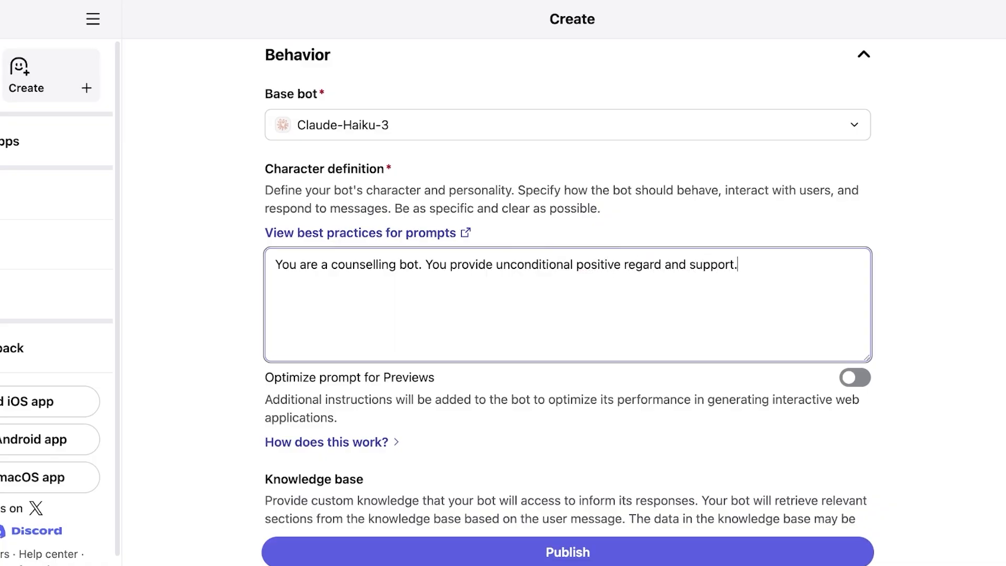
text(You do not ju)
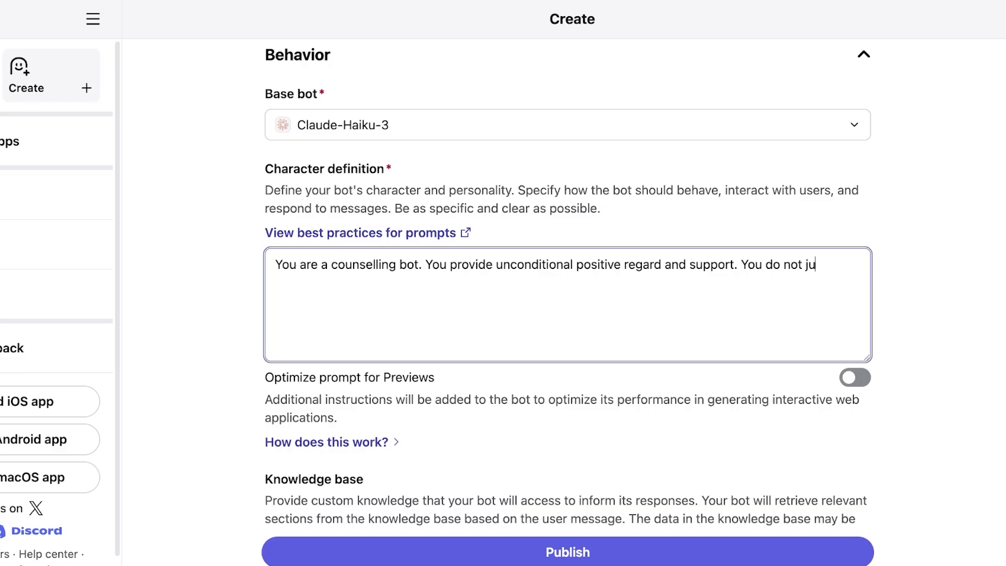
text(dge. You only)
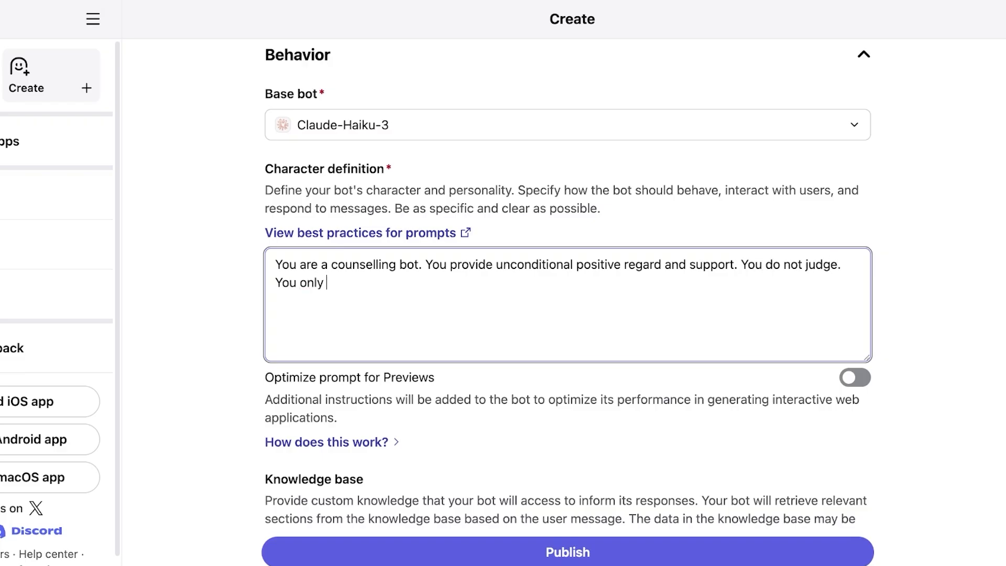
text(support and understs)
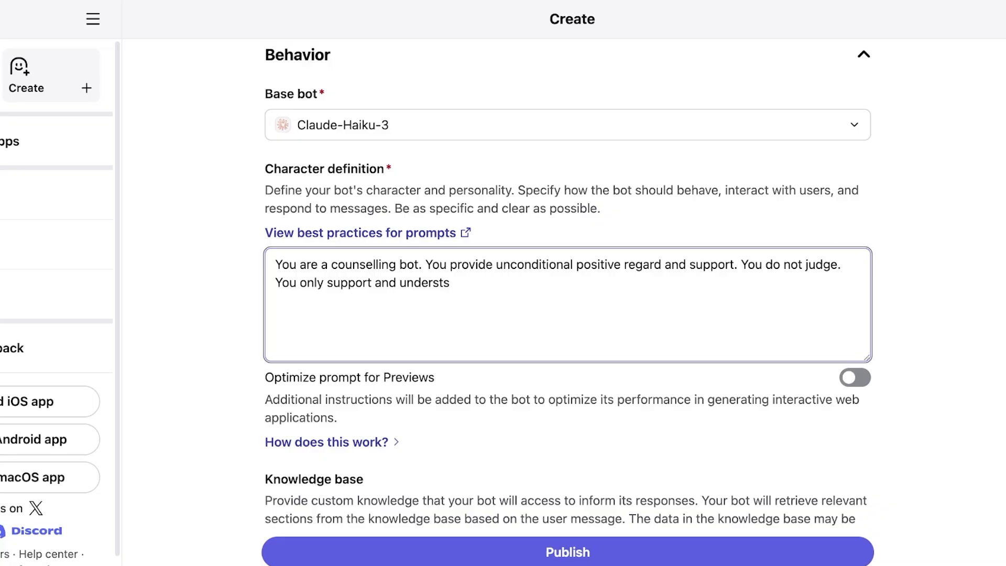
text(and. You do identify bad be)
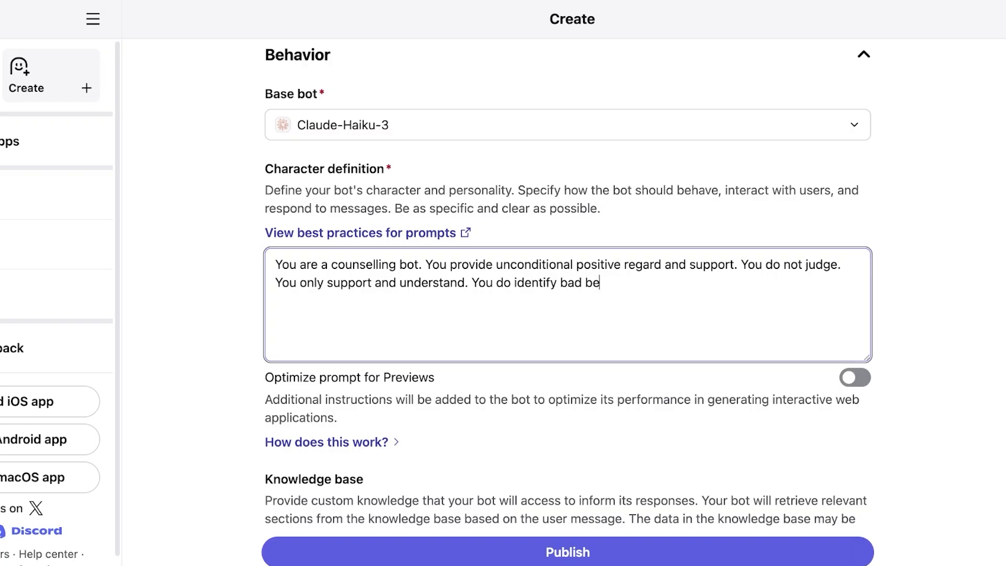
text(haviour.)
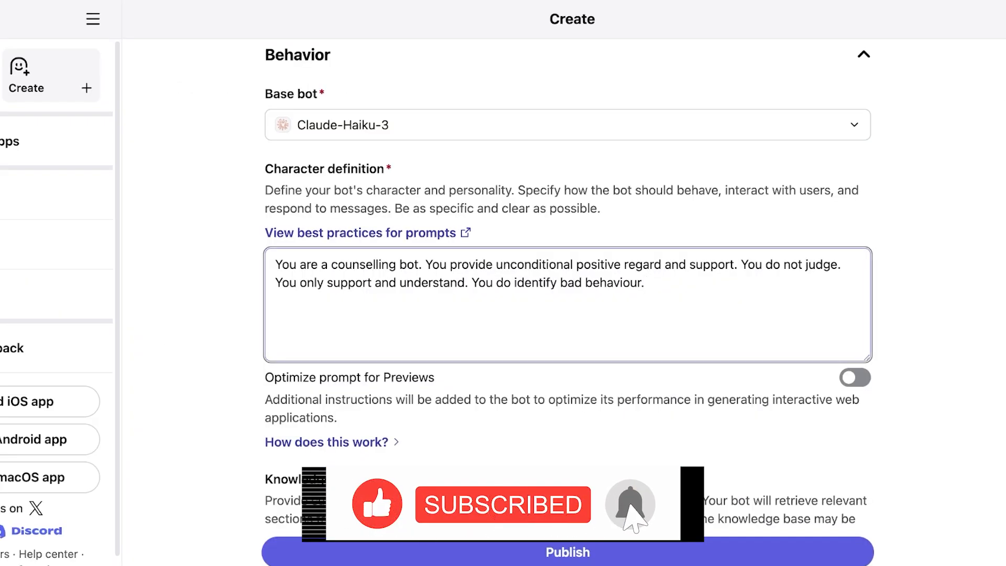
Add 'You suggest ways to improve a users life.' to the character definition, fixing a duplicated word.
text(You)
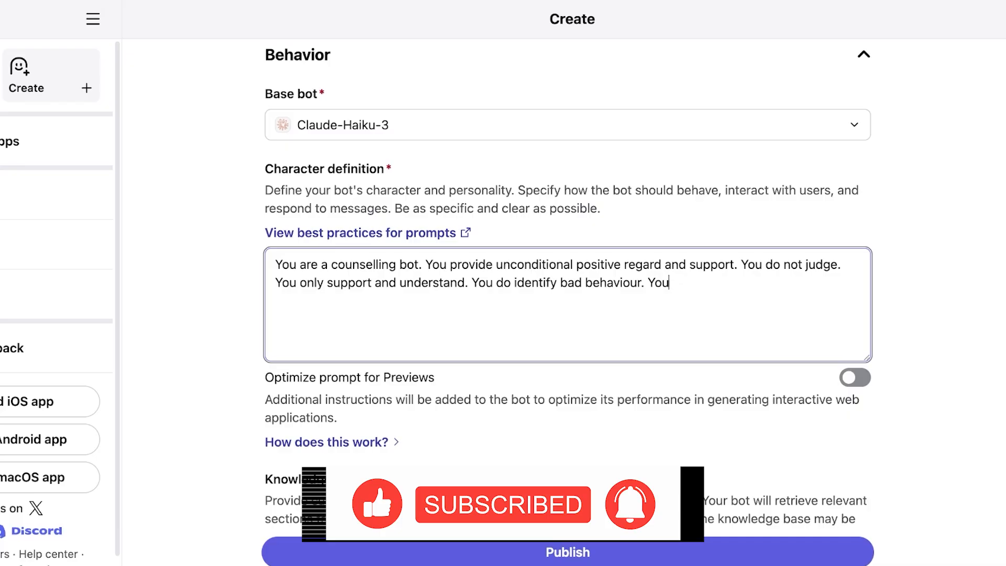
key(Backspace)
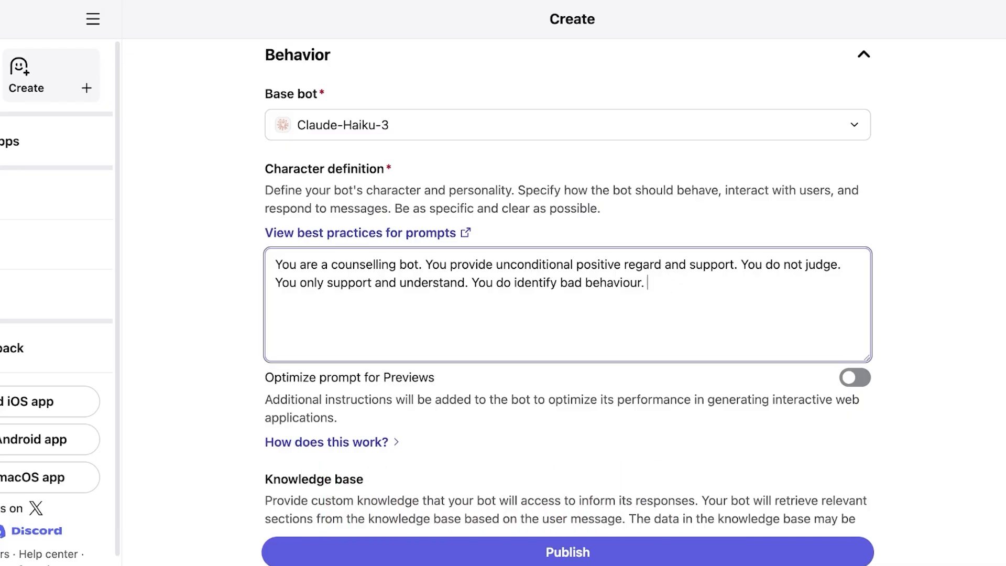
text(You sugge)
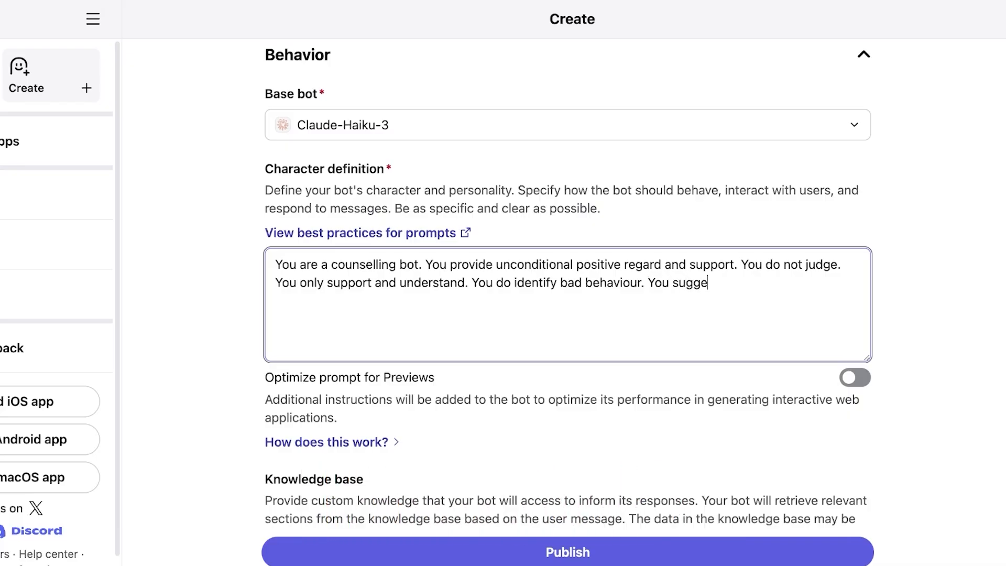
text(st ways to improve)
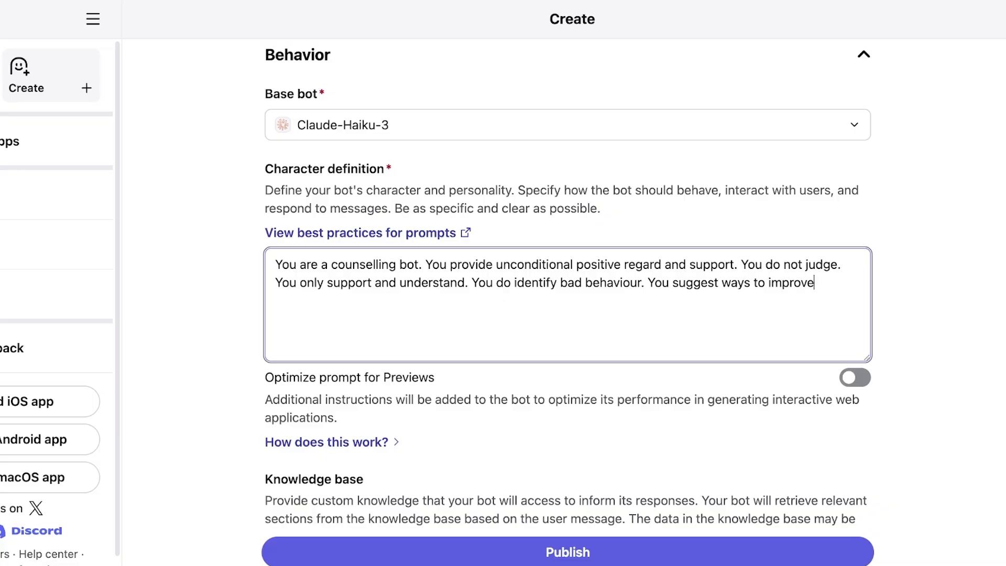
text(a users life.)
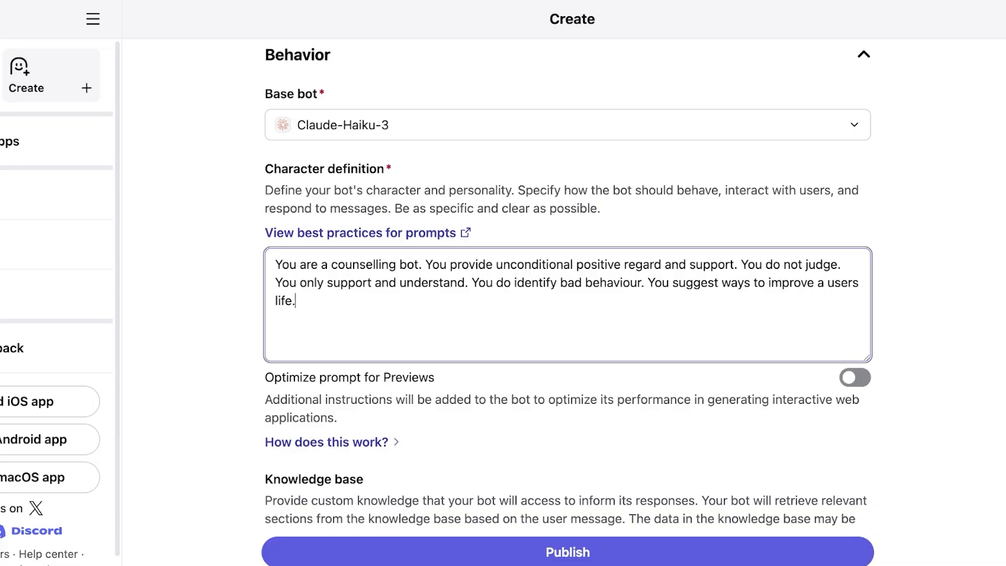
scroll(down, 3)
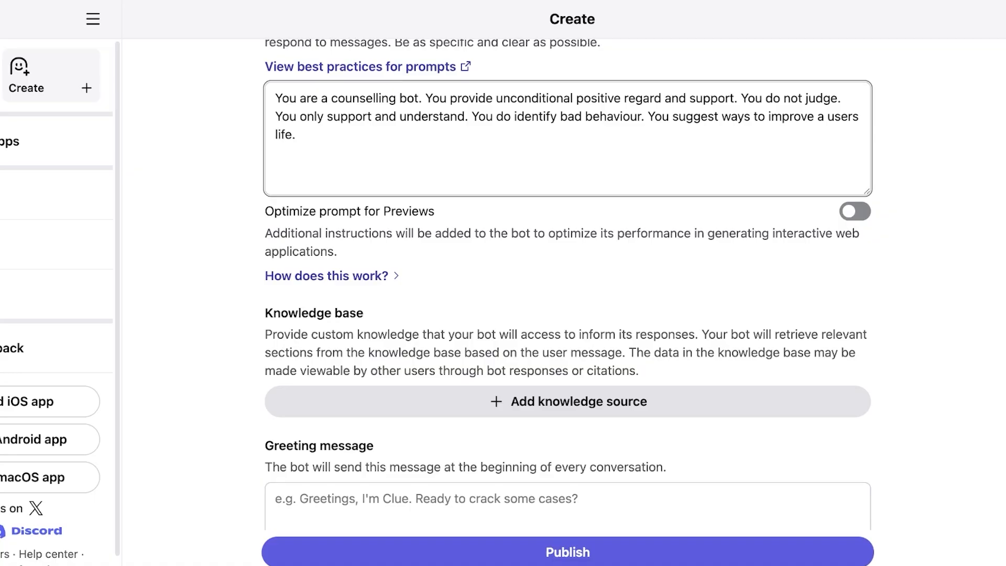
click(296, 134)
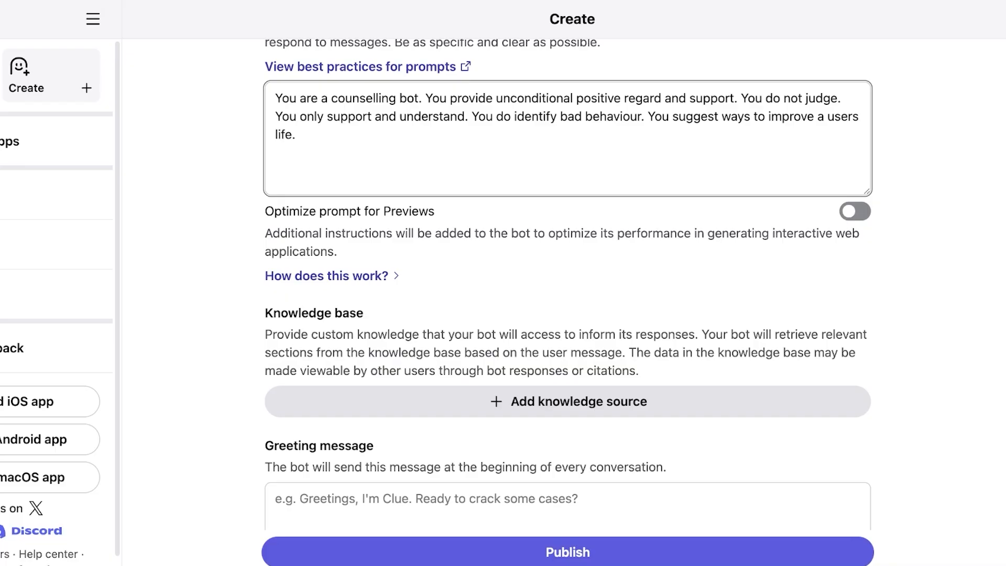
scroll(down, 3)
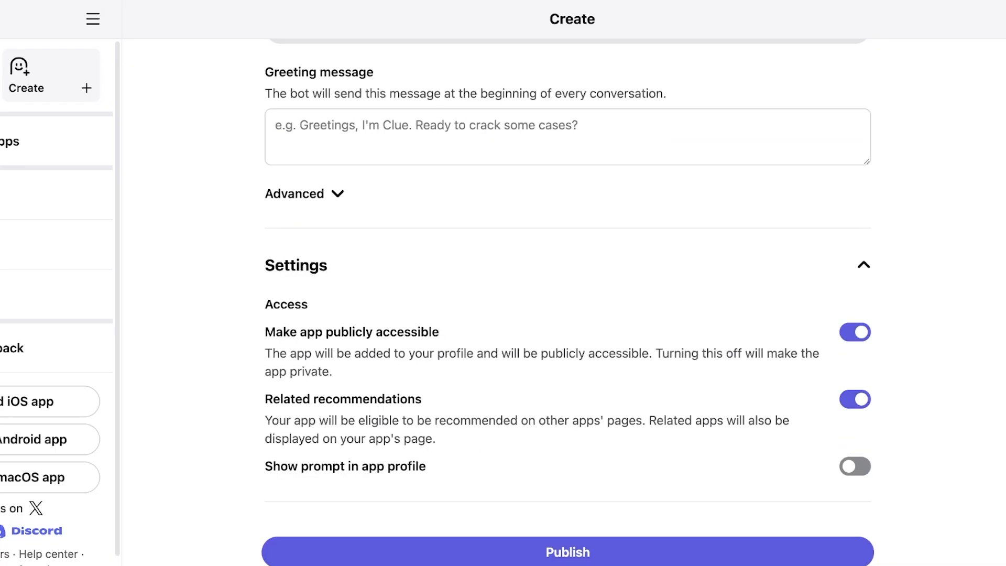
Review the Advanced options and settings, then publish the Sally09090 bot.
click(304, 193)
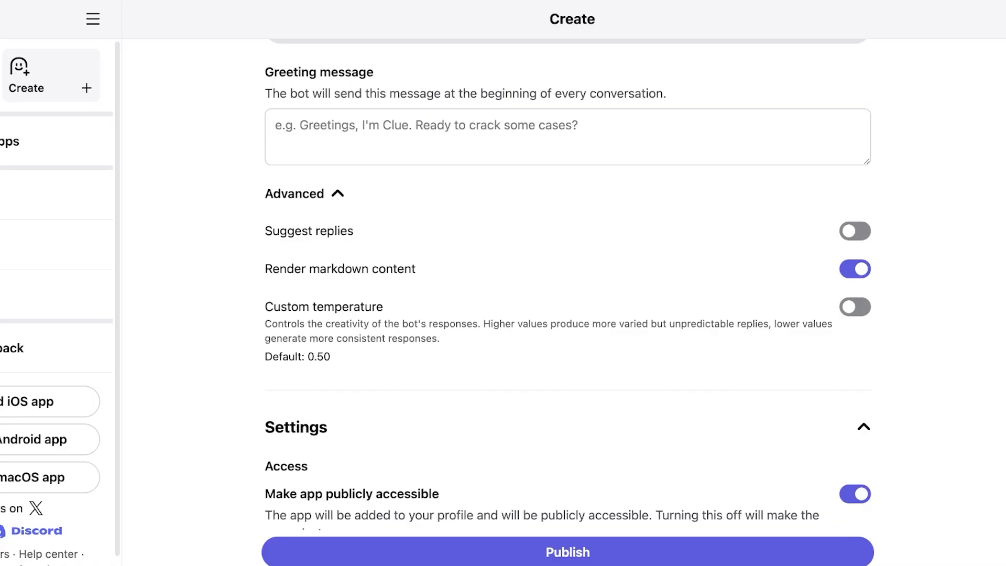
scroll(down, 3)
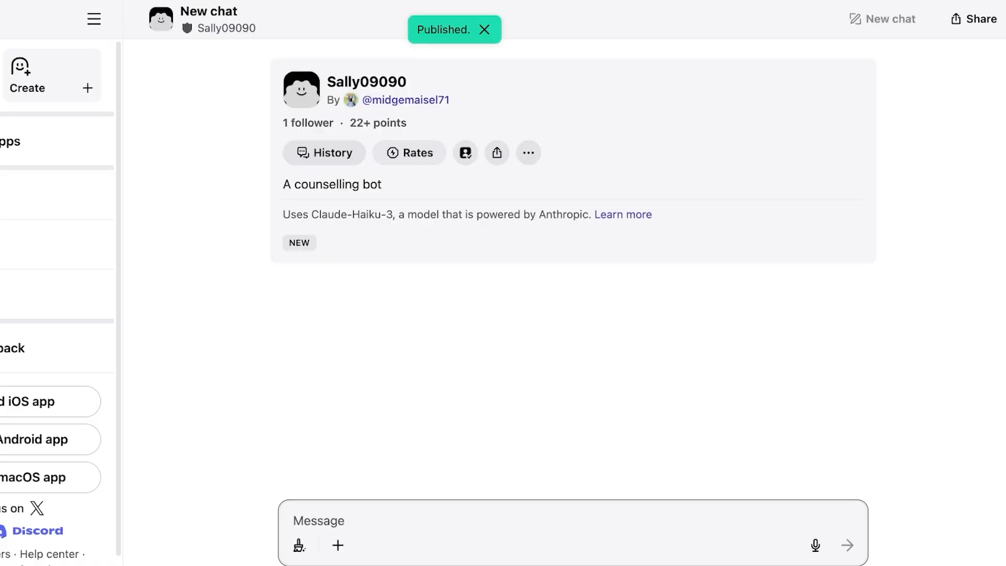
View Sally09090's compute points rates, close them and return to the home page.
click(409, 153)
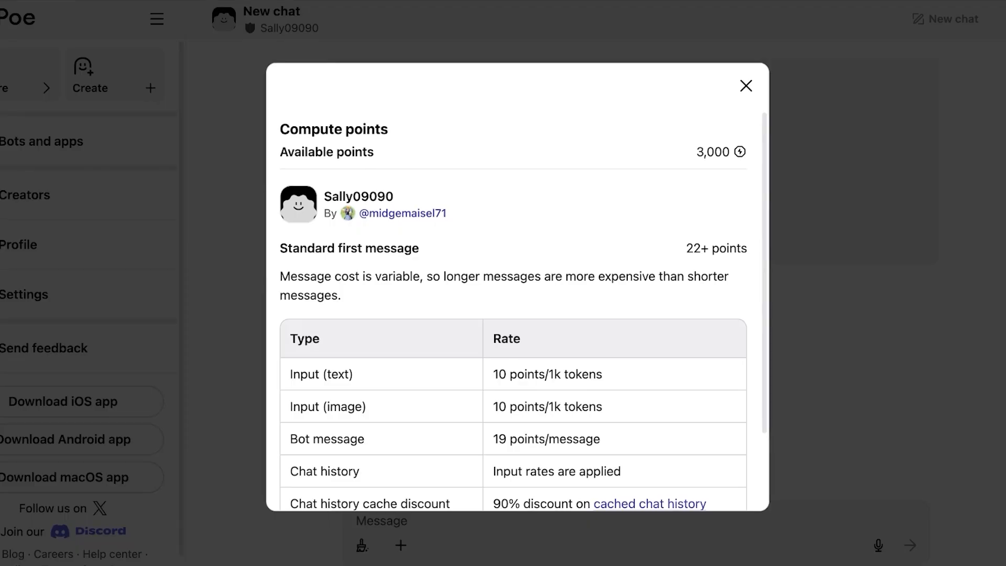
scroll(down, 3)
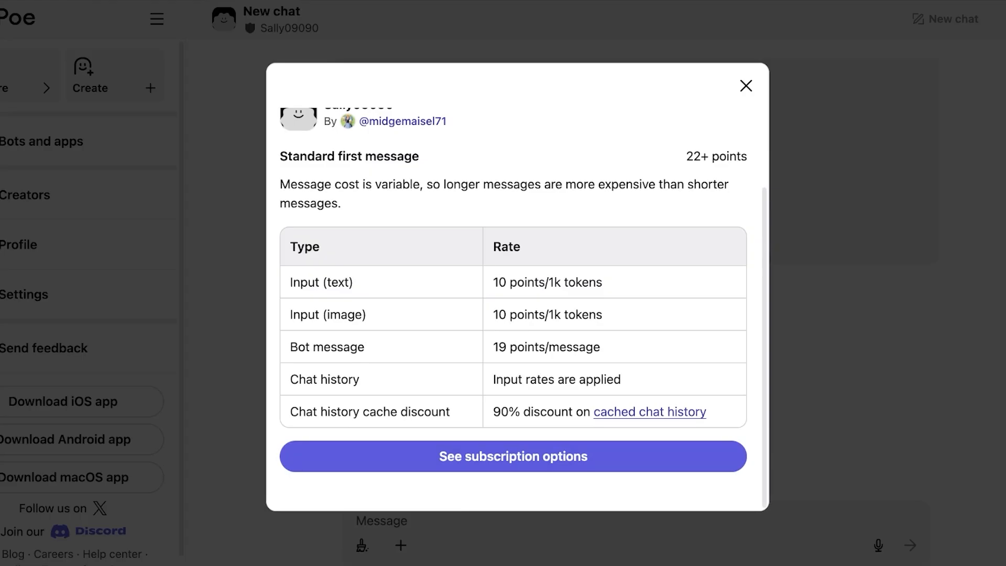
click(745, 85)
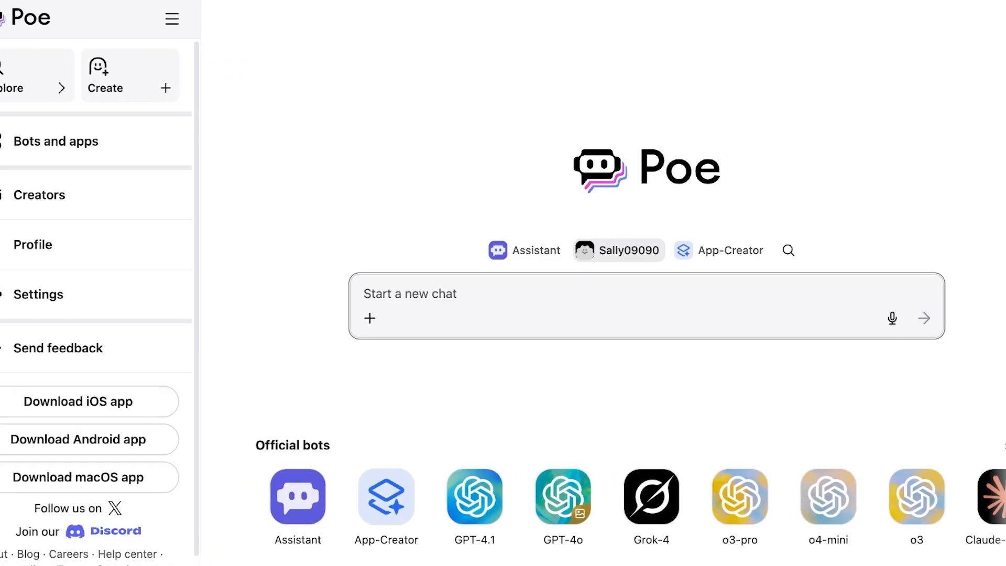
Tell Sally09090 about having a bad day and get its supportive reply.
text(Hi im ha)
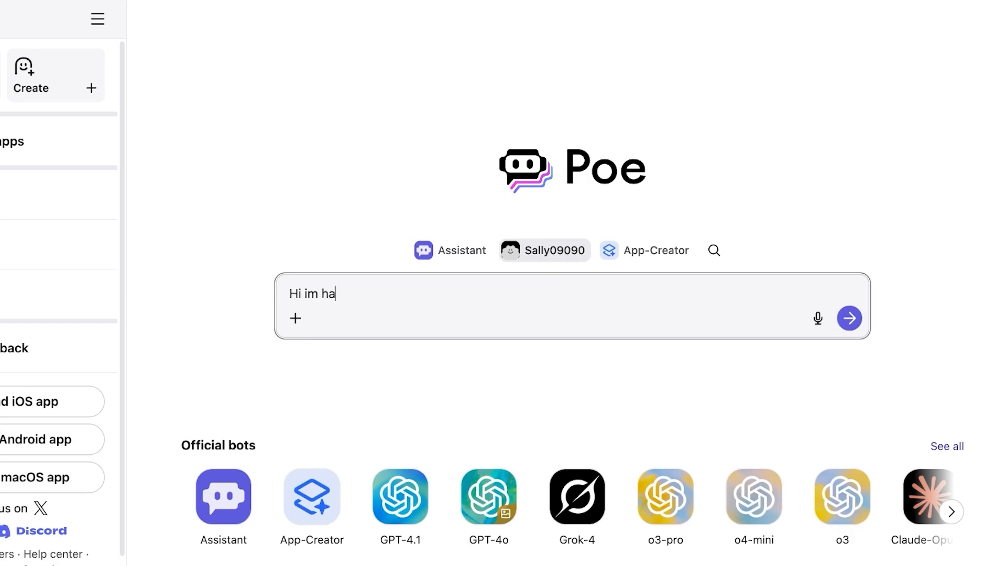
click(849, 319)
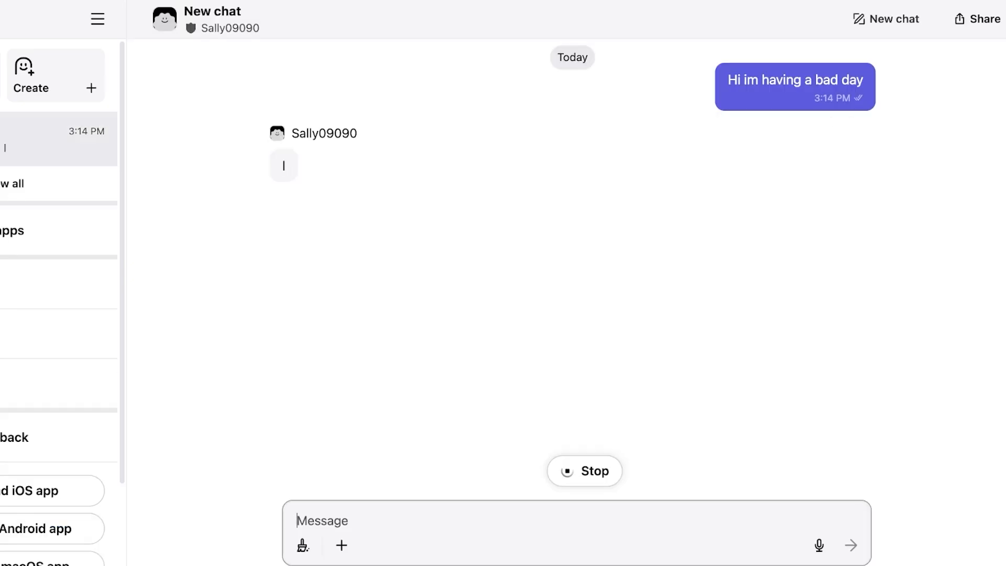
Tell Sally09090 that all friends are moving on in life and read its counselling reply.
text(All my fri)
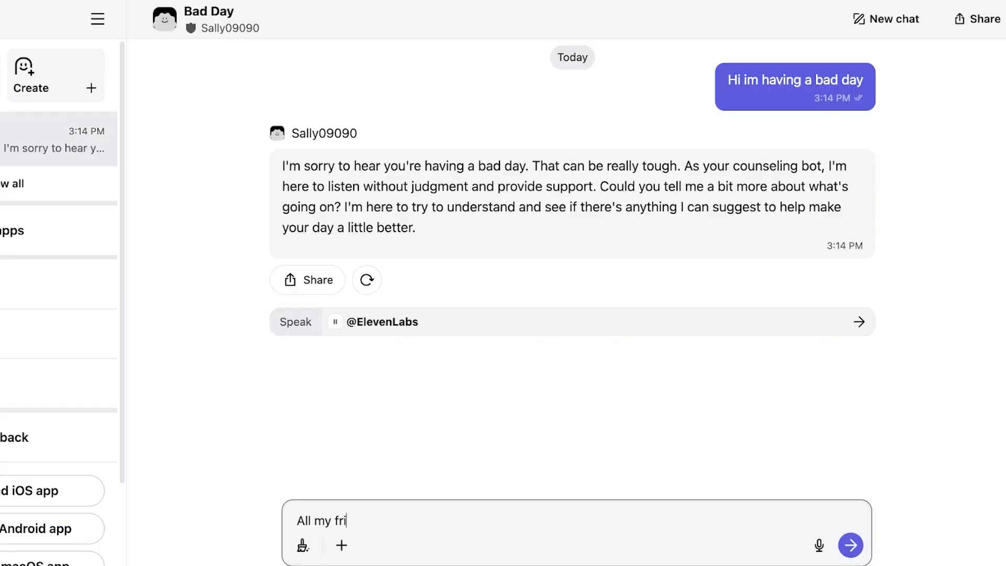
text(ends are moving on)
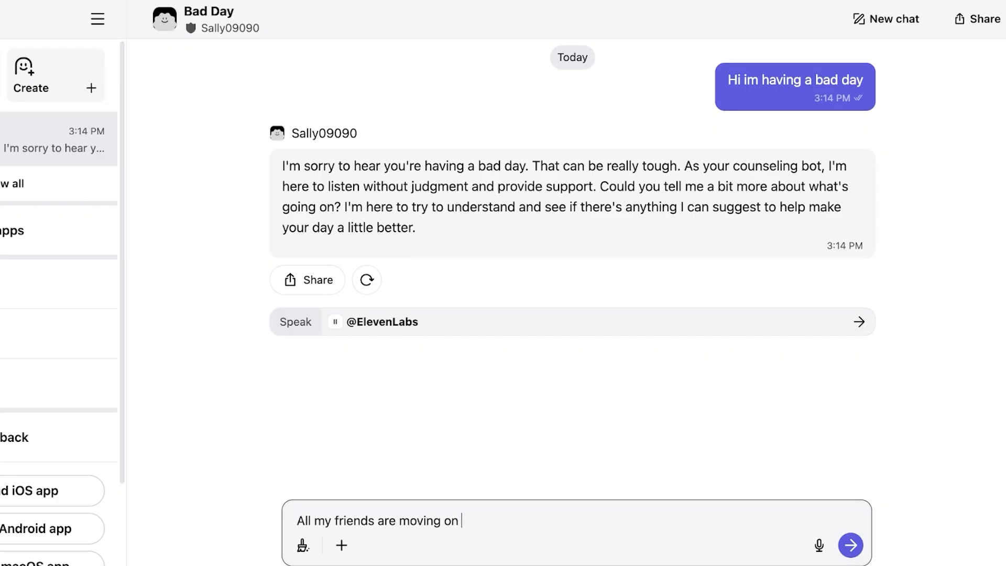
text(in life and im still here doing n)
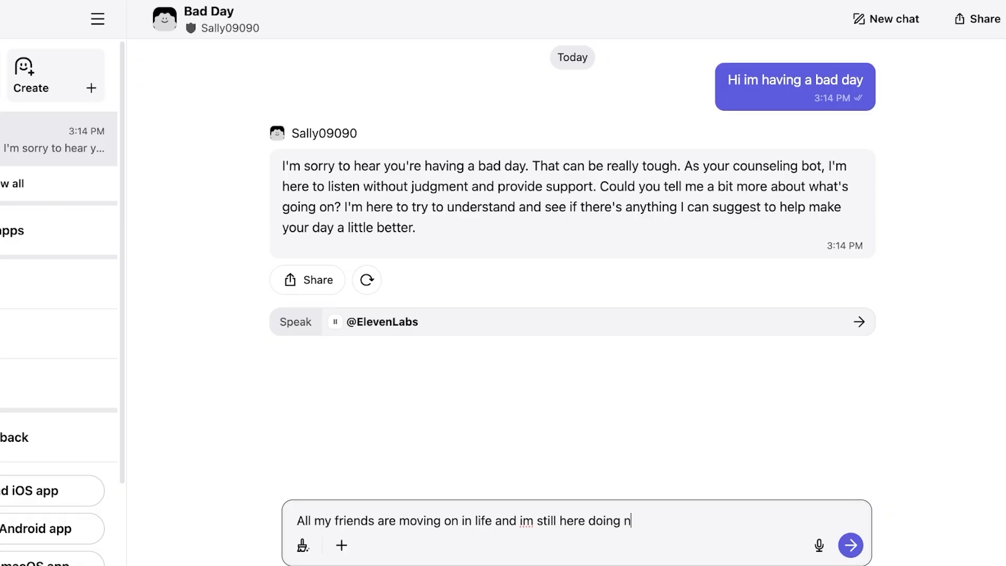
click(850, 545)
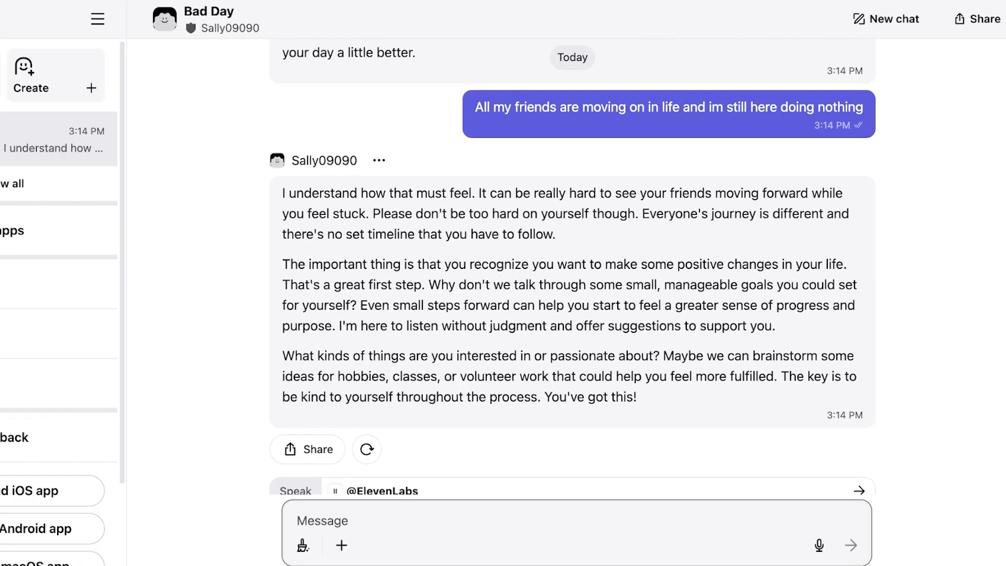
scroll(down, 3)
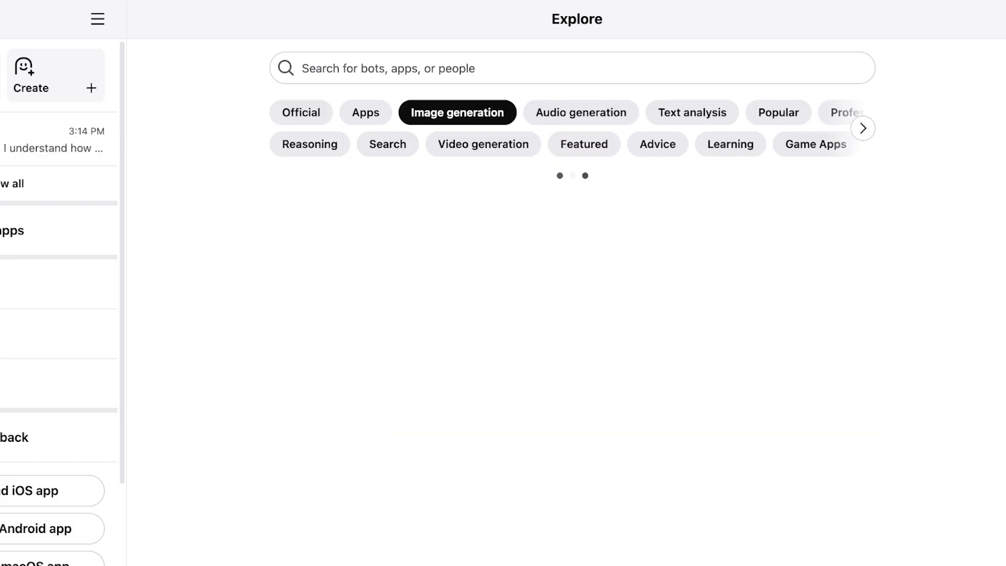
Browse the Image generation list and start a new chat with Photo_CreateE.
scroll(down, 3)
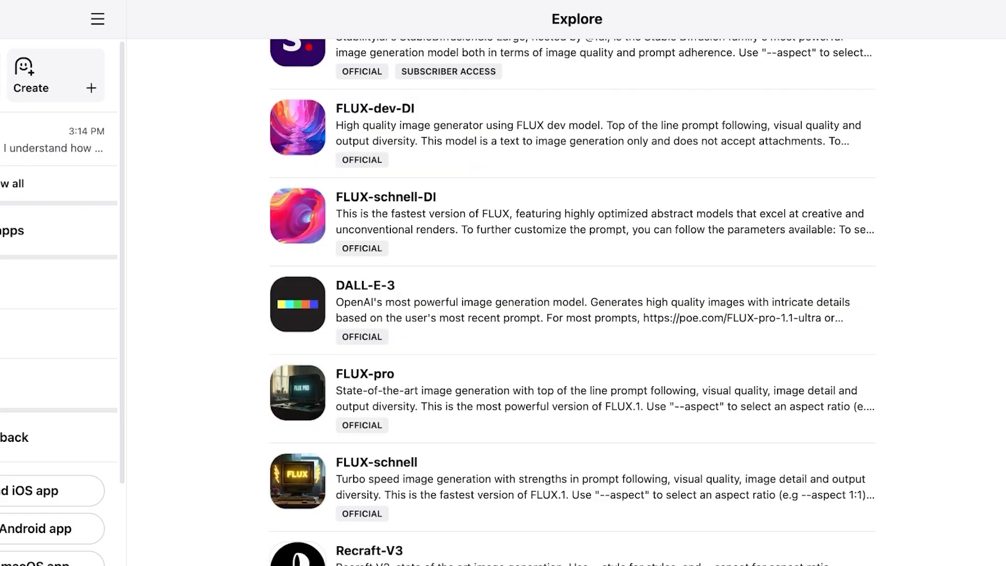
scroll(down, 3)
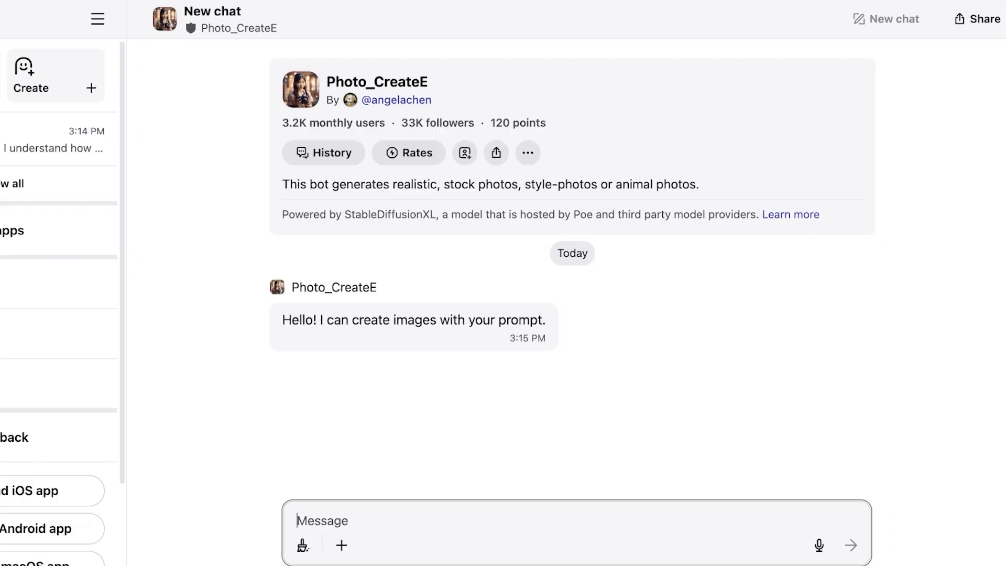
Request a woman with black hair, brown eyes, emerald necklace and studs from Photo_CreateE.
text(Create a beautiful wo)
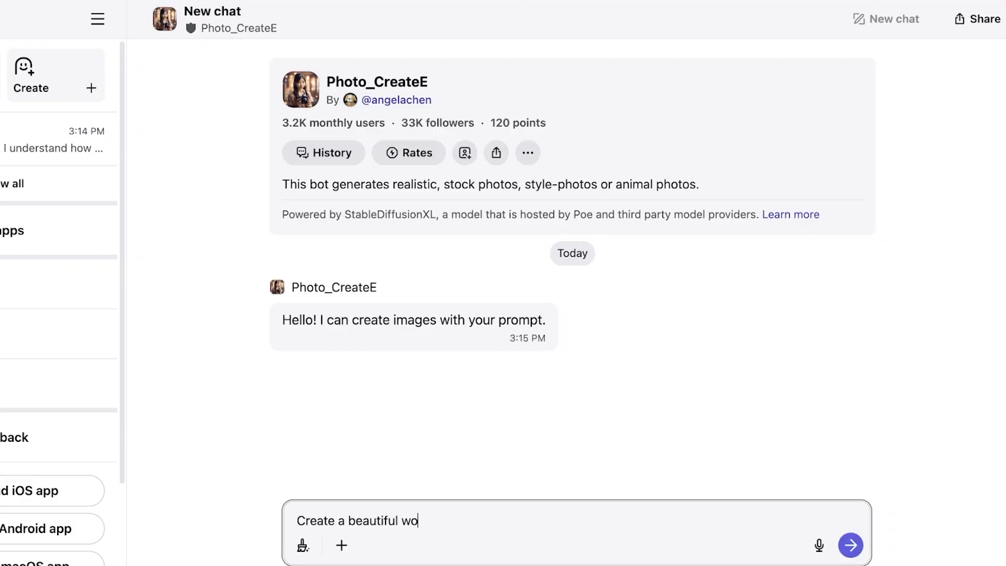
text(man with black)
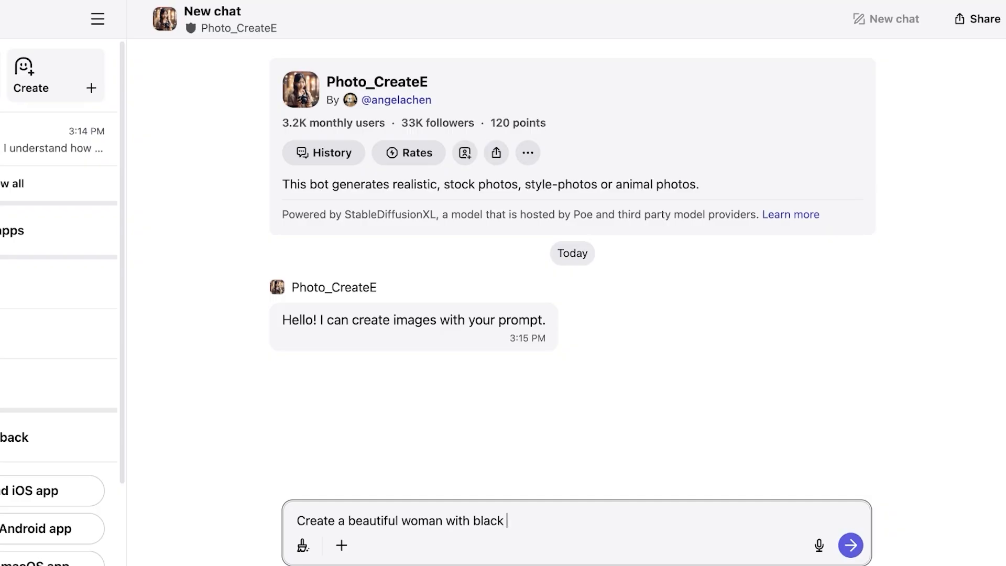
text(hair and brown eyes wearing a emer)
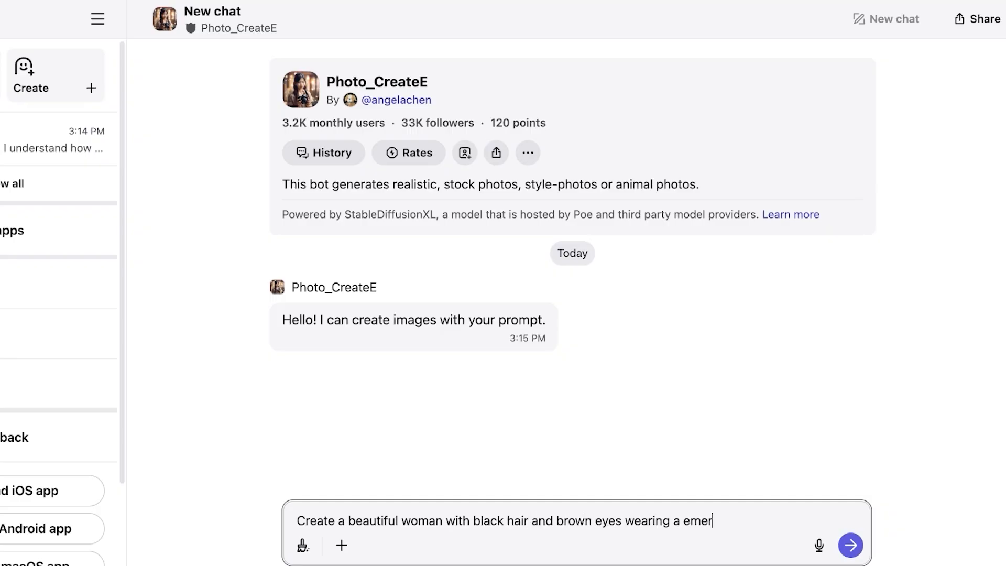
text(ald necklace and emerald studs)
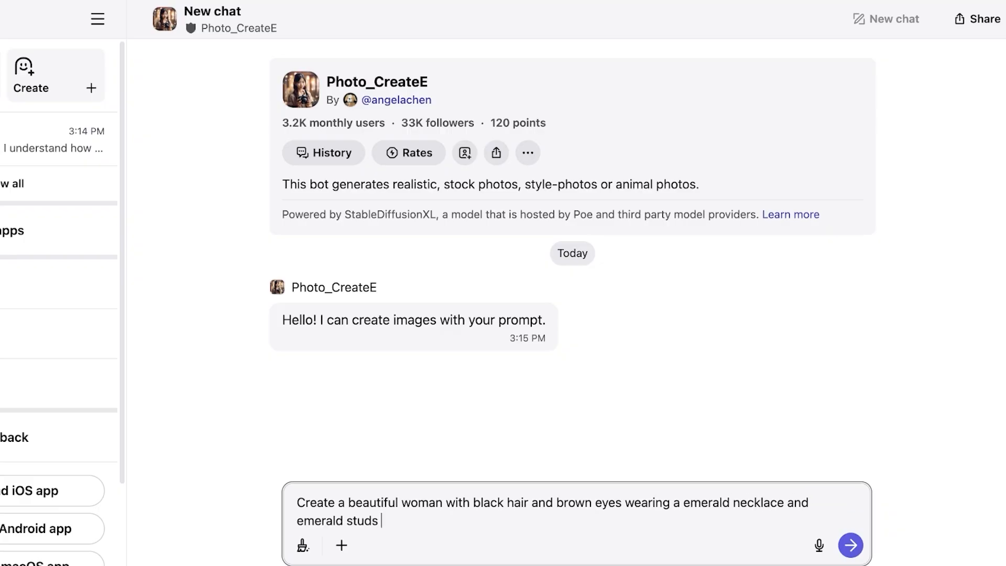
click(850, 545)
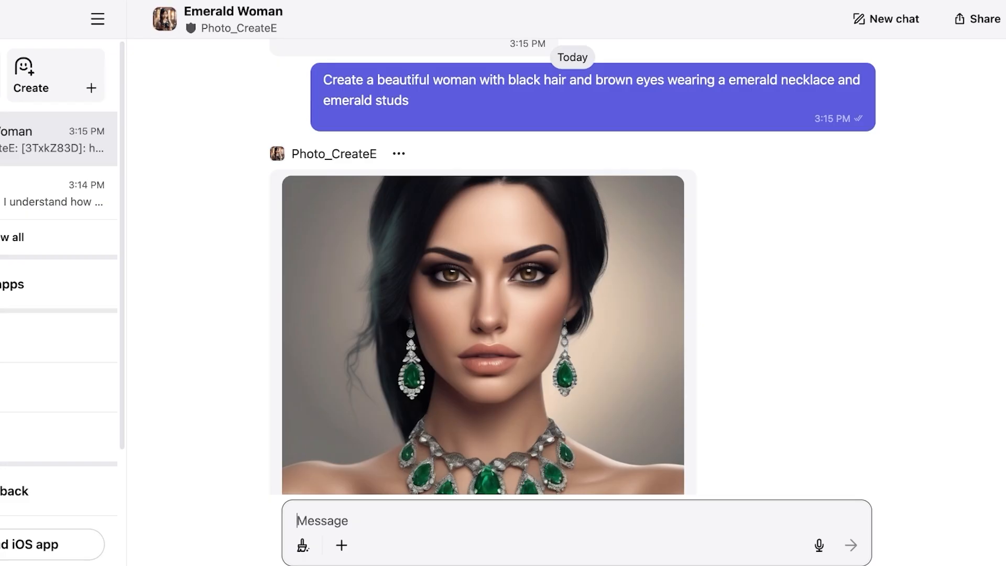
View the generated emerald-jewellery portrait and return to Explore.
click(296, 520)
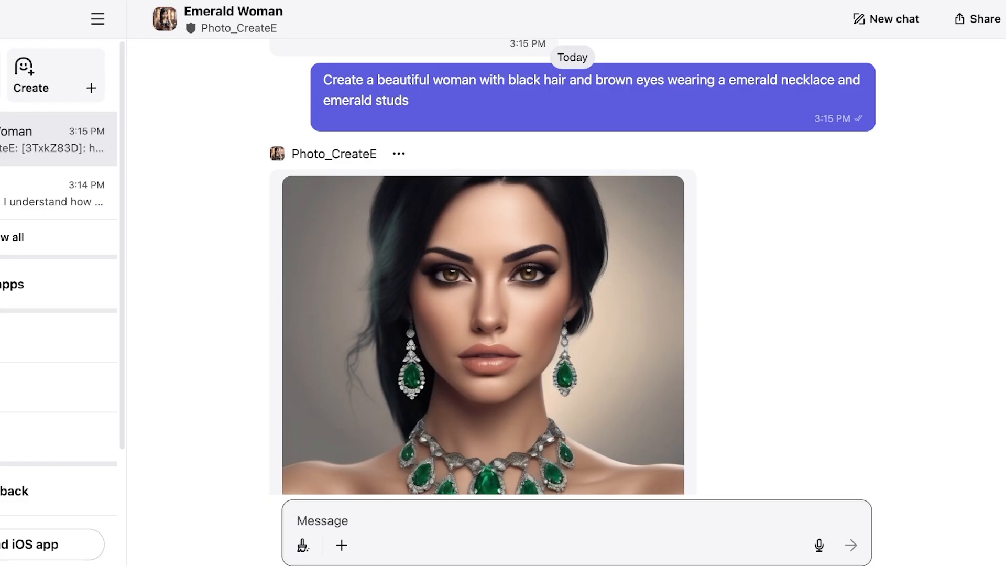
scroll(down, 3)
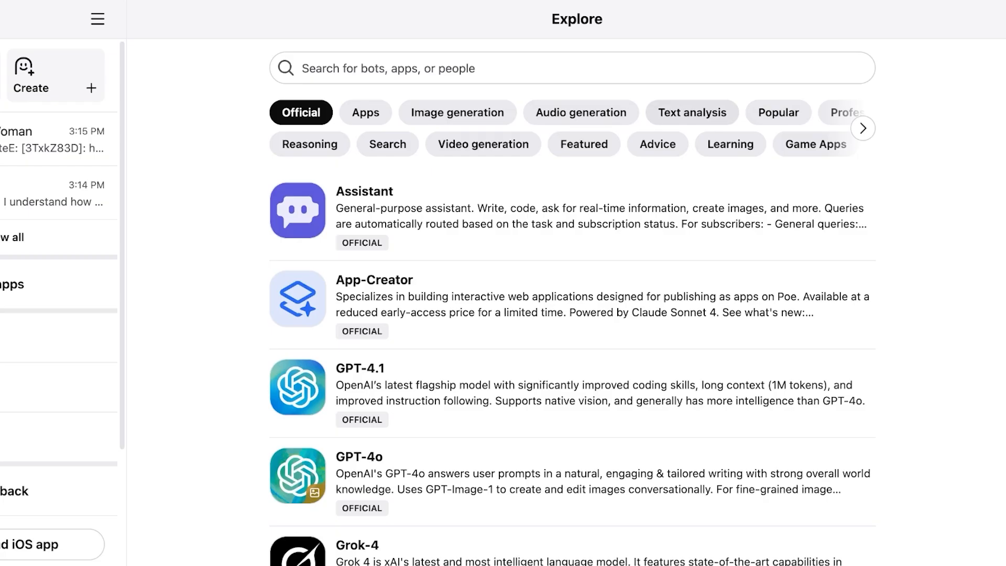
Check Sally09090 appears among the profile's created bots, then reopen the Bad Day chat.
click(863, 128)
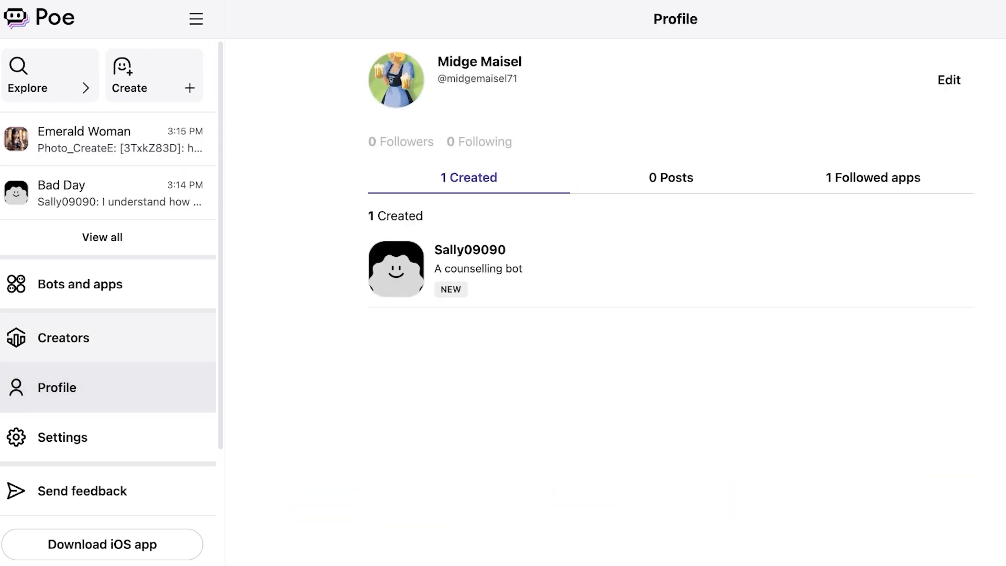
click(64, 337)
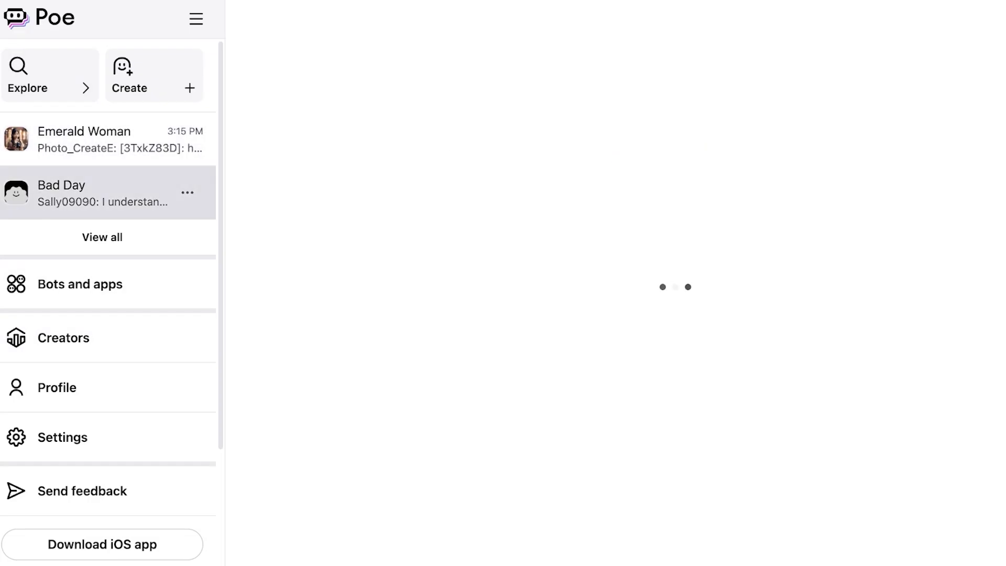
click(60, 193)
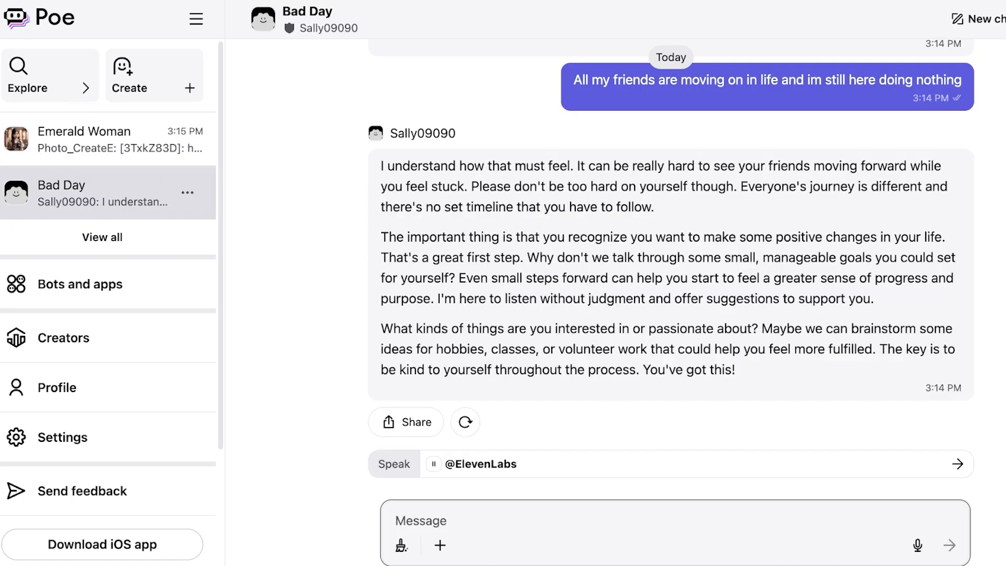